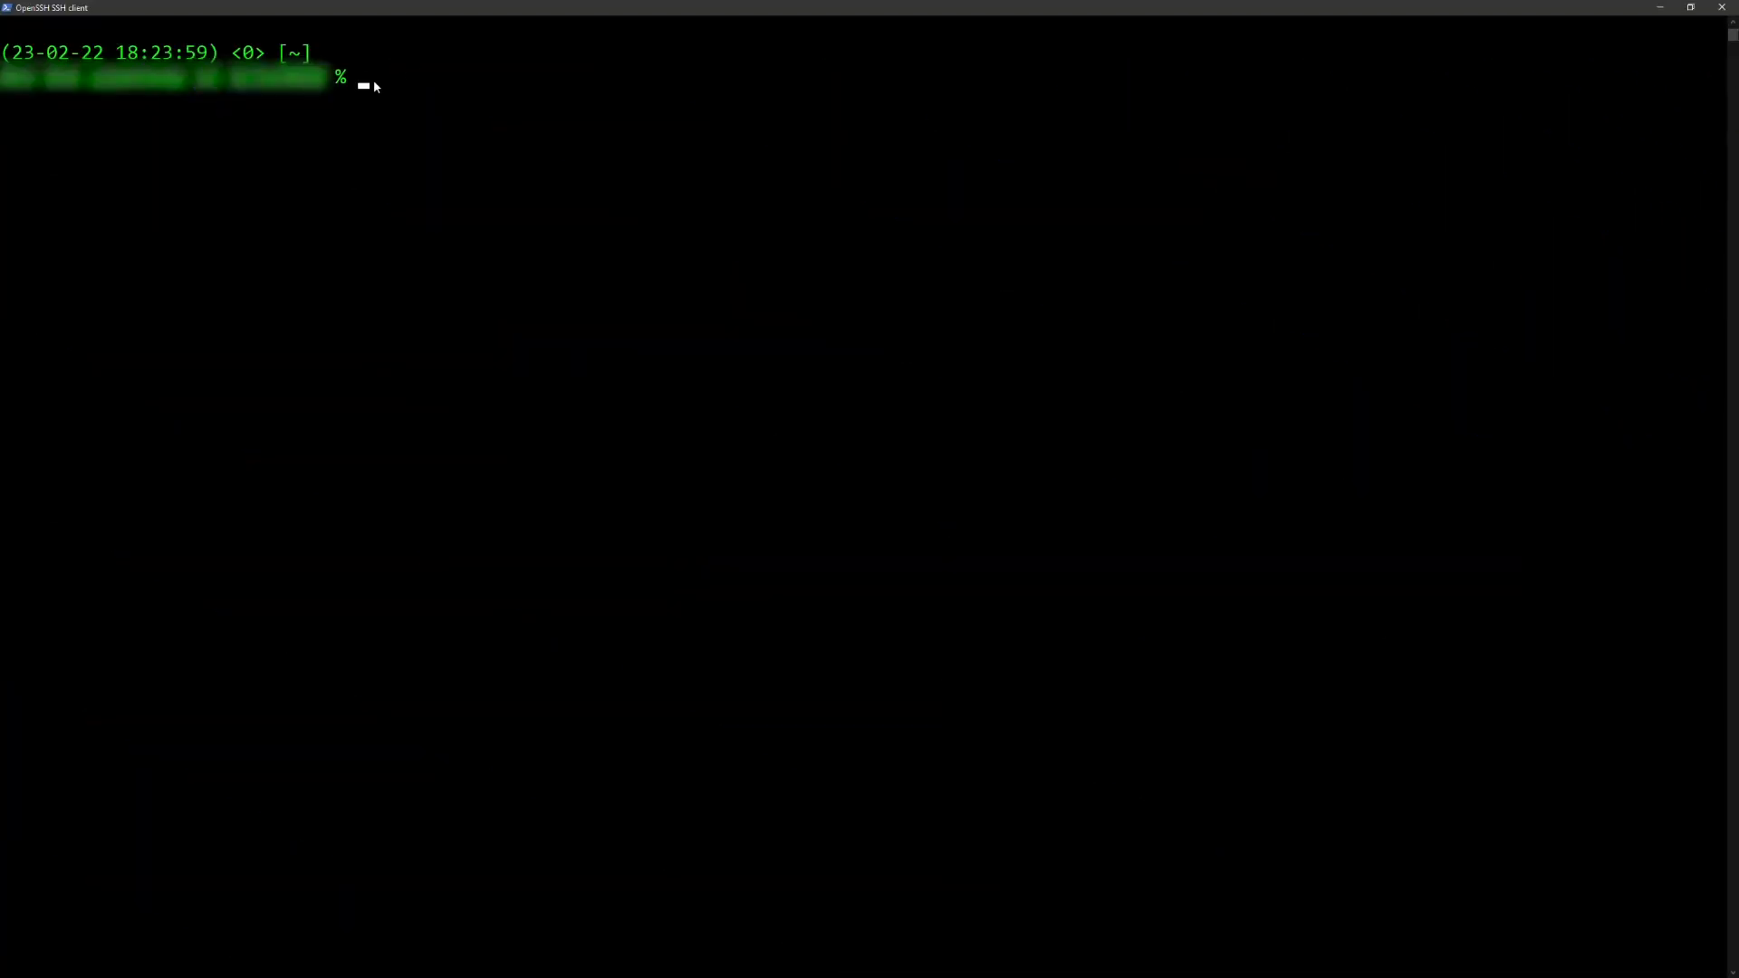
# Step: Run aws kms create-key --origin EXTERNAL to get KeyMetadata with KeyState PendingImport
pyautogui.write('aws kms create-key --origin EXTERNAL')
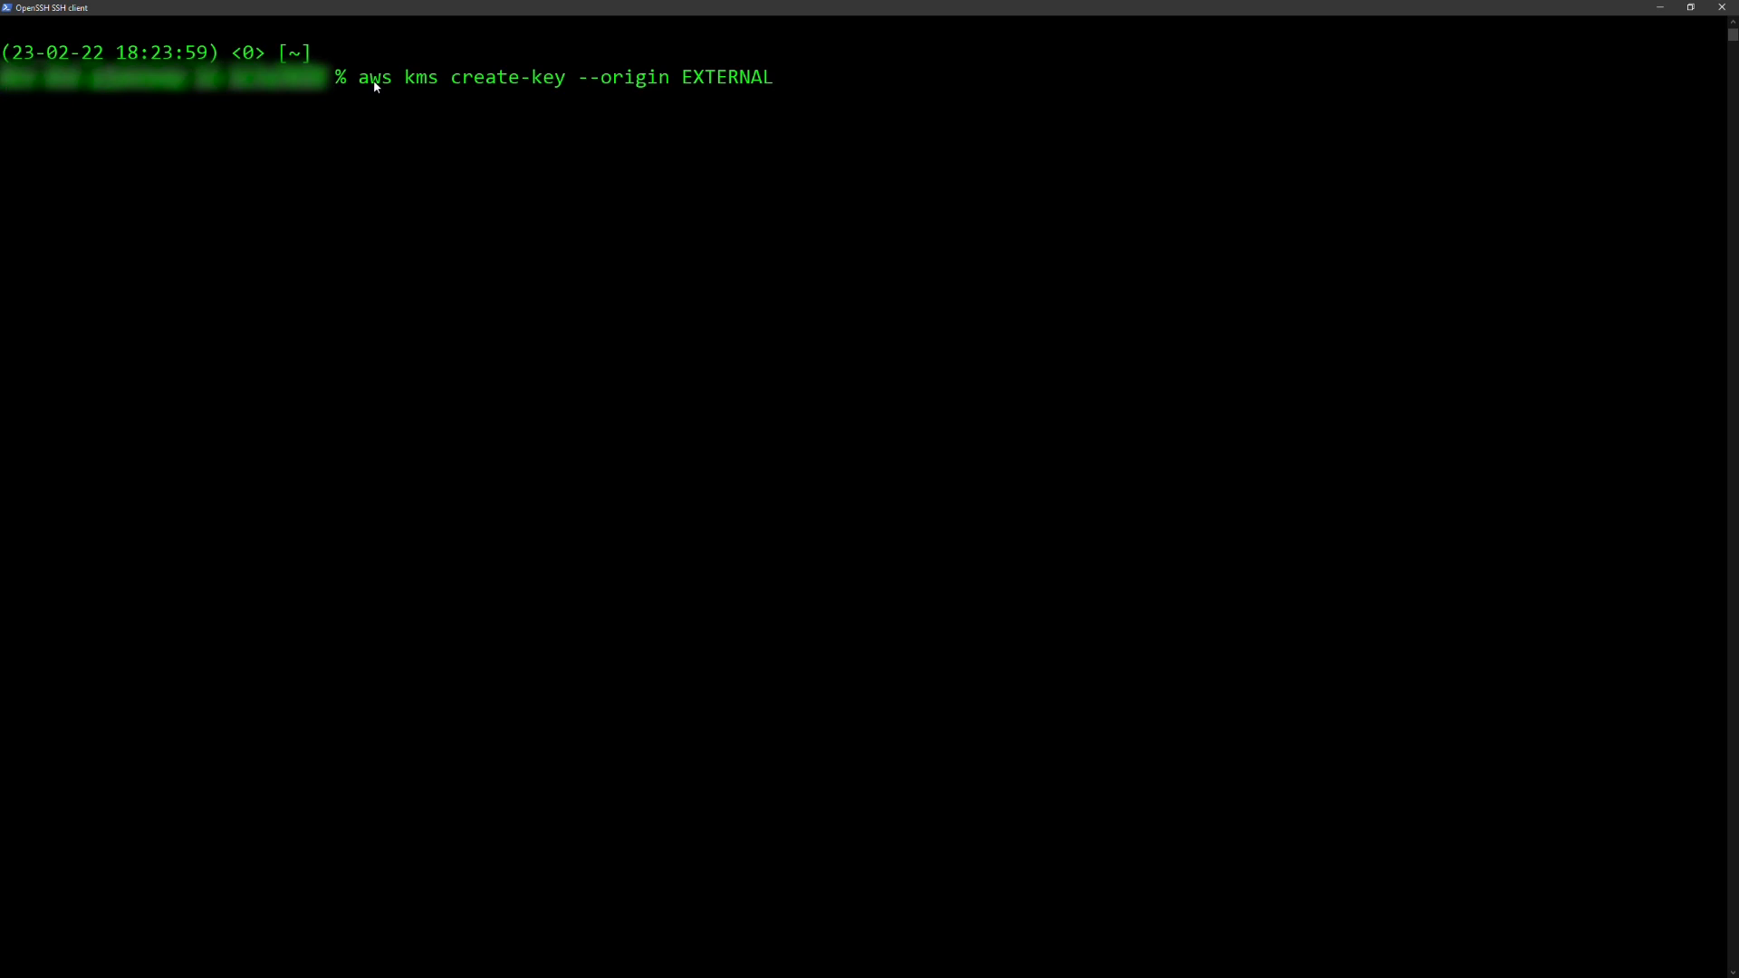
pyautogui.press('Return')
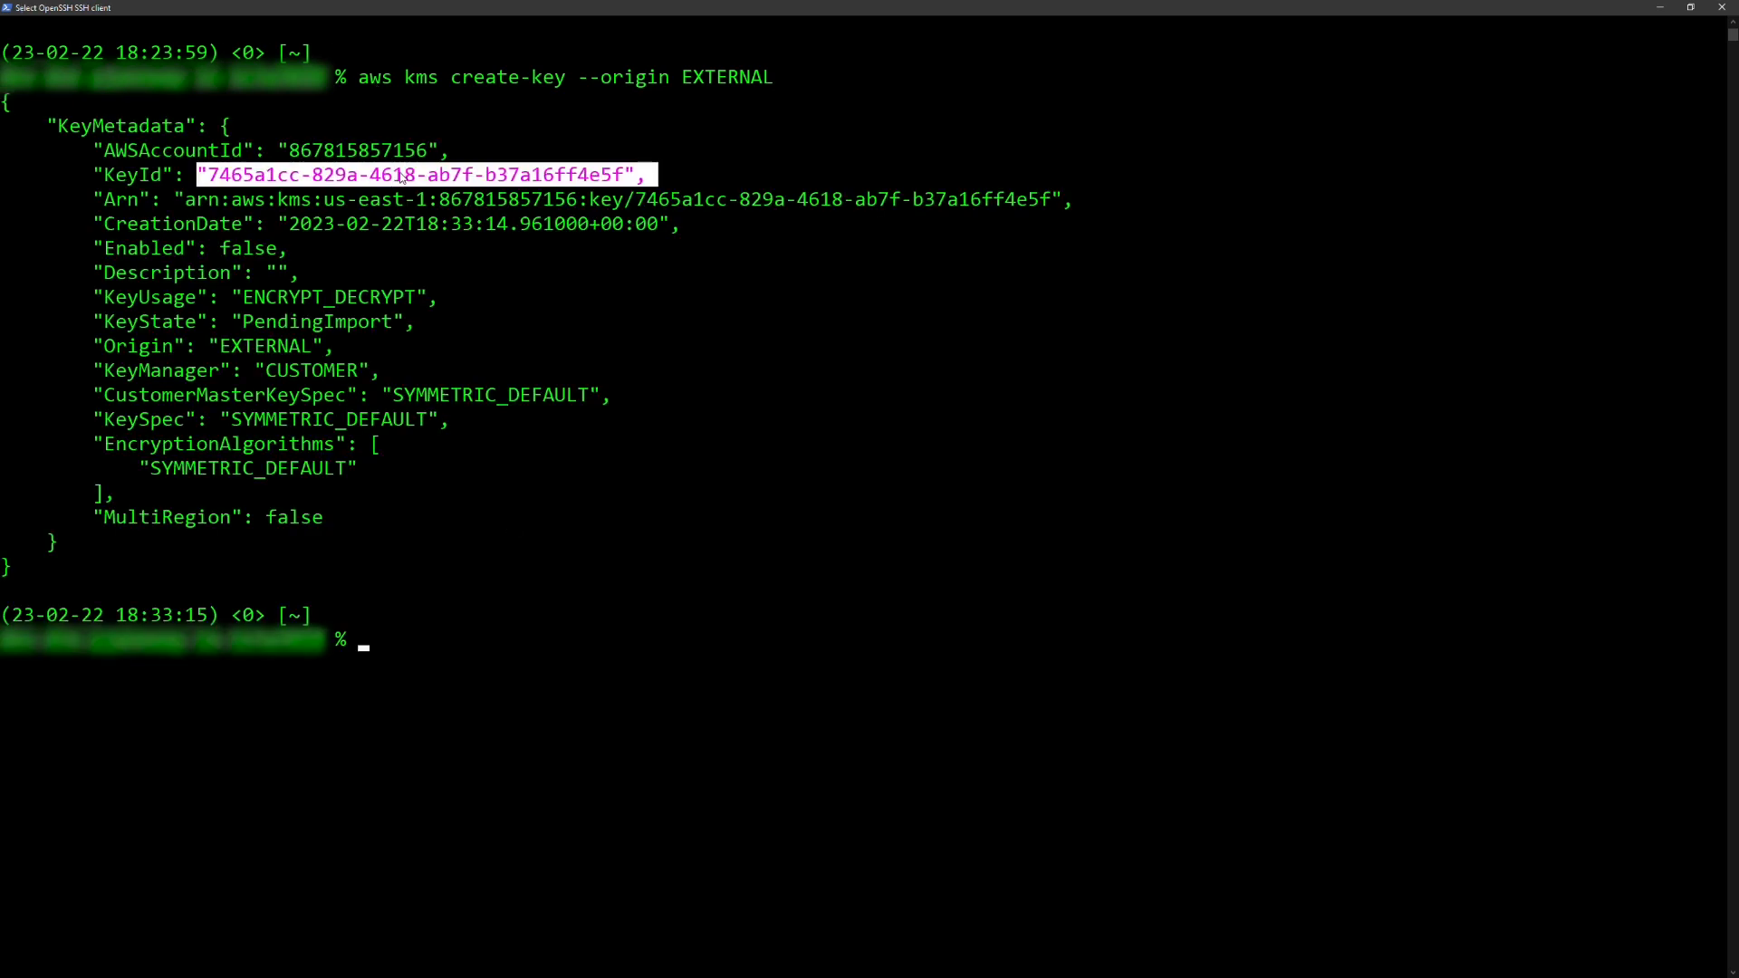
pyautogui.moveTo(282, 210)
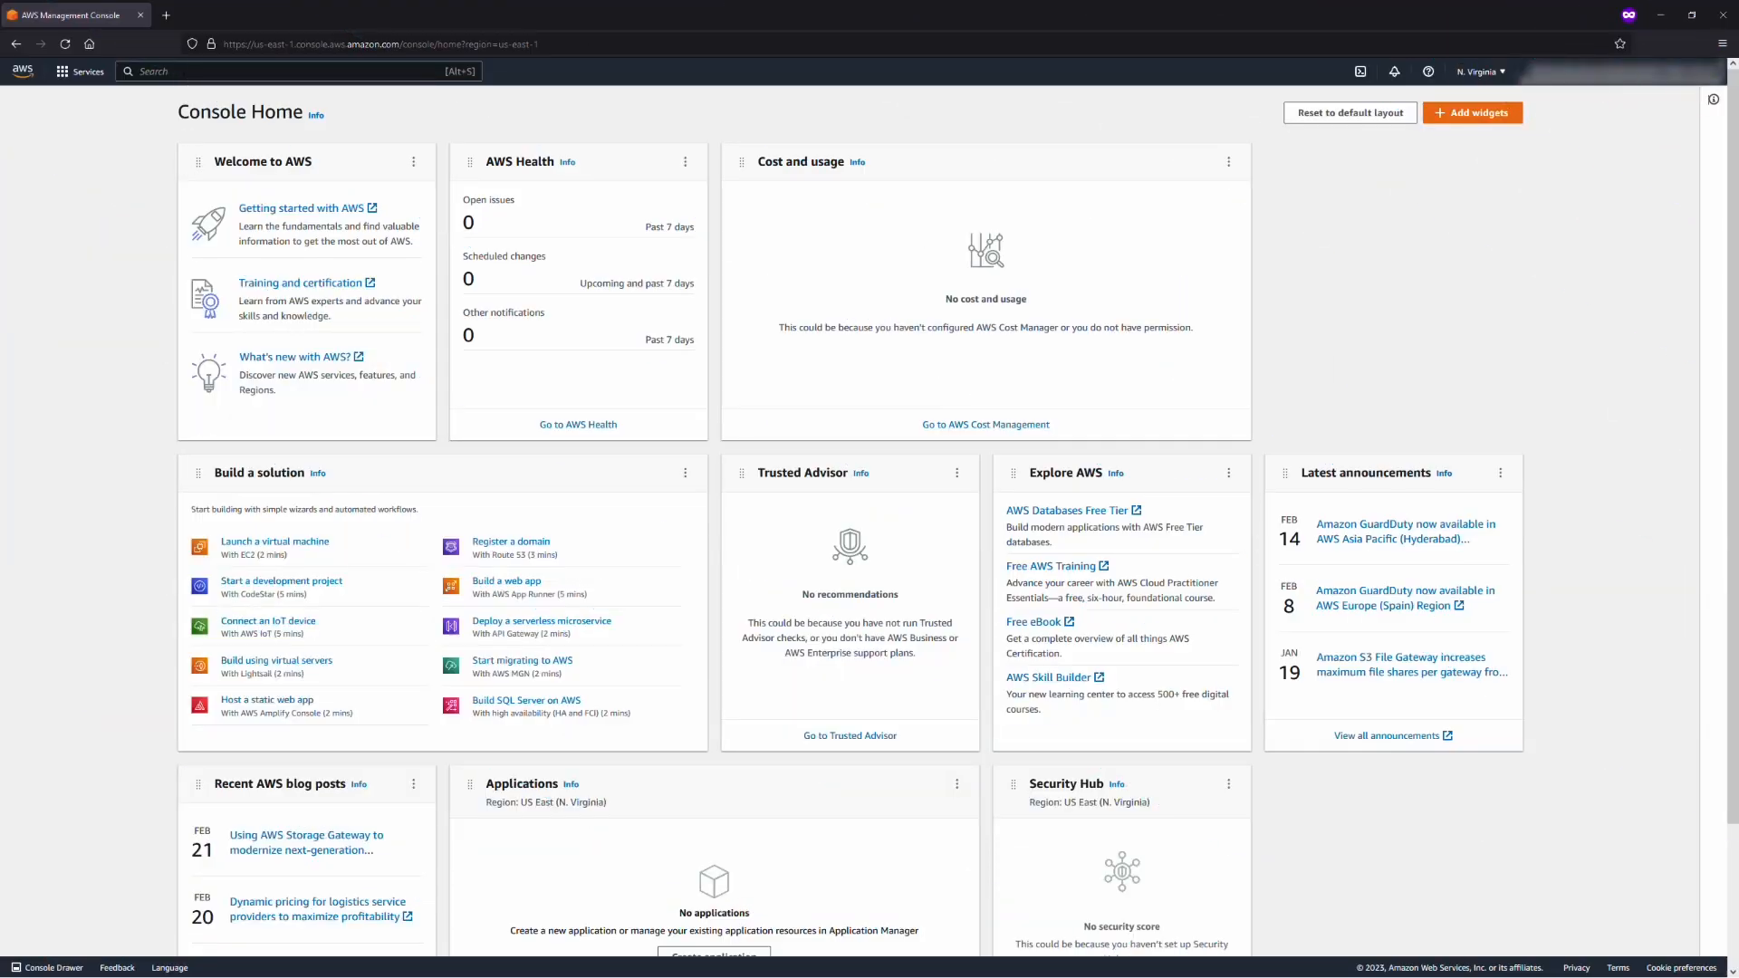
# Step: Search KMS from the console home and reach the Key Management Service keys list
pyautogui.write('KMS')
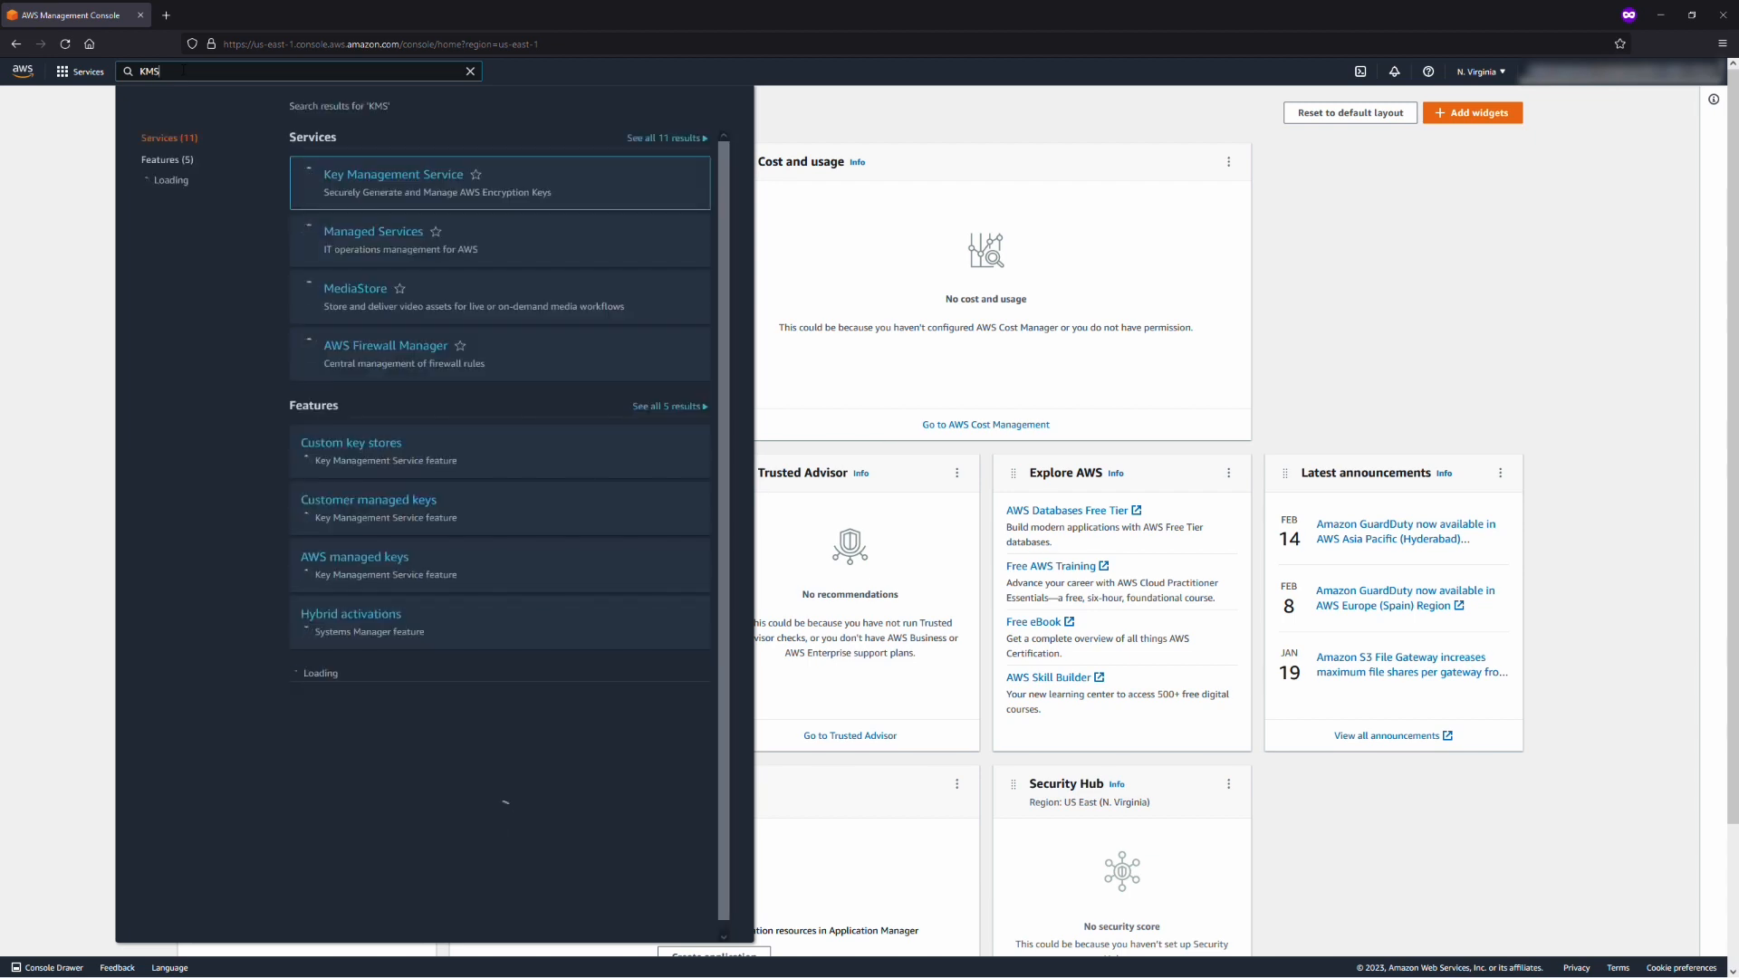
pyautogui.click(393, 174)
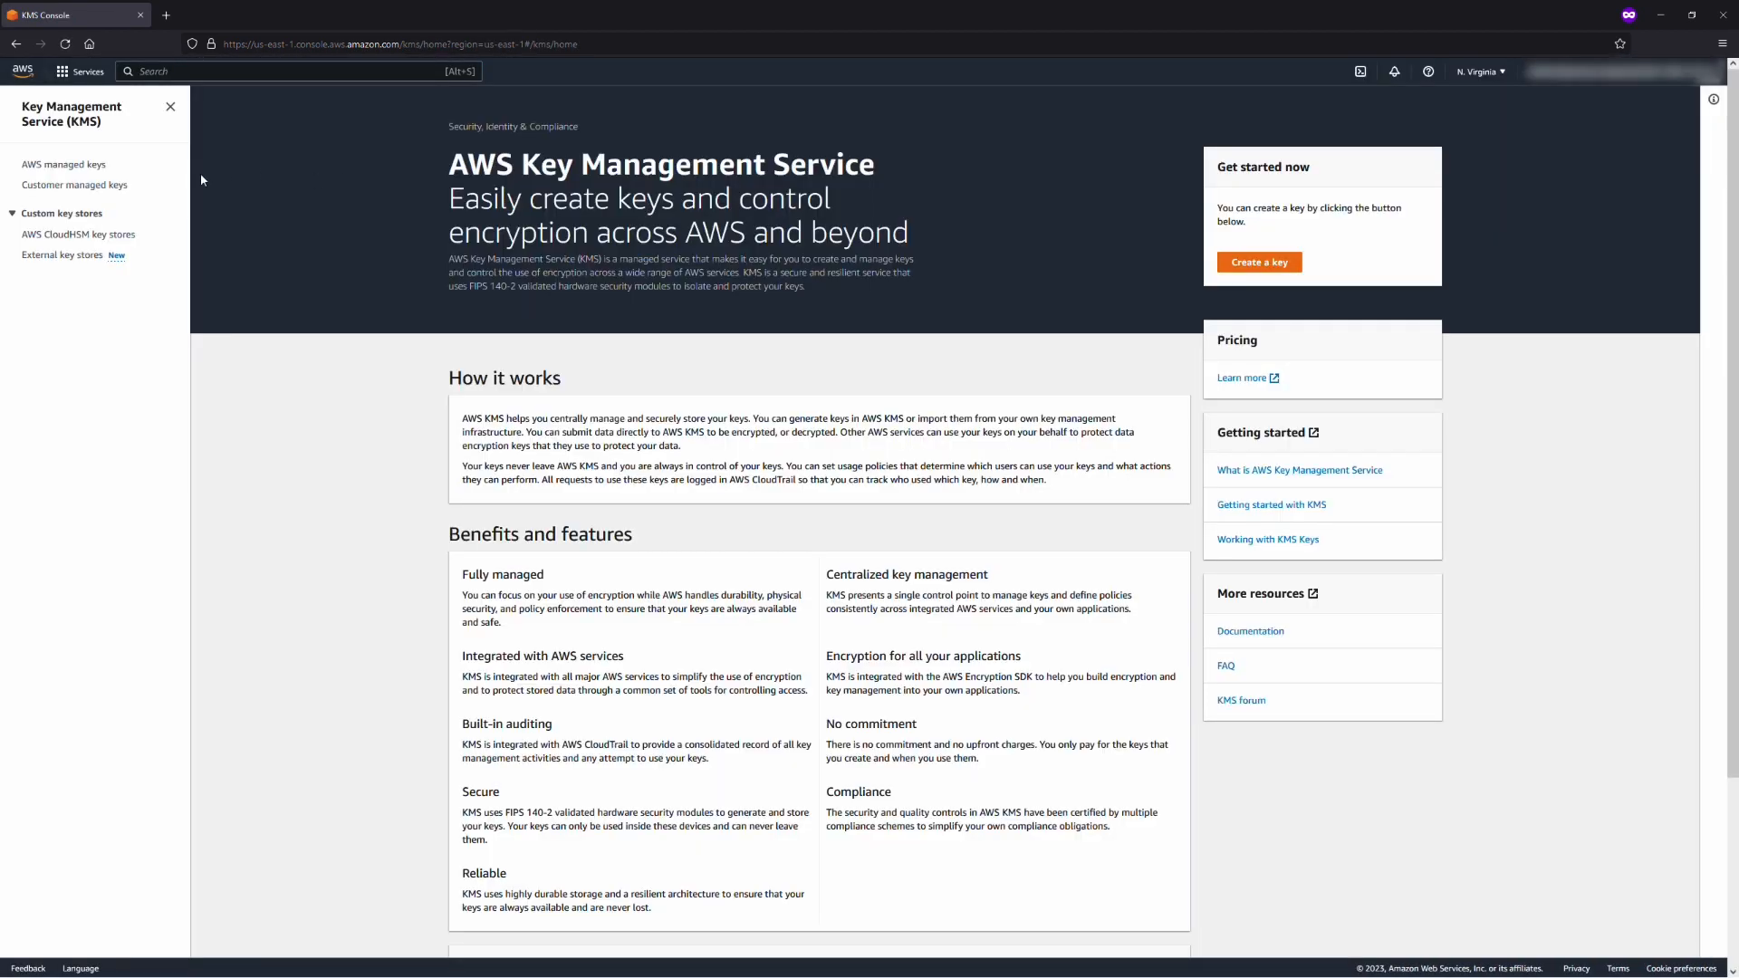
pyautogui.click(76, 185)
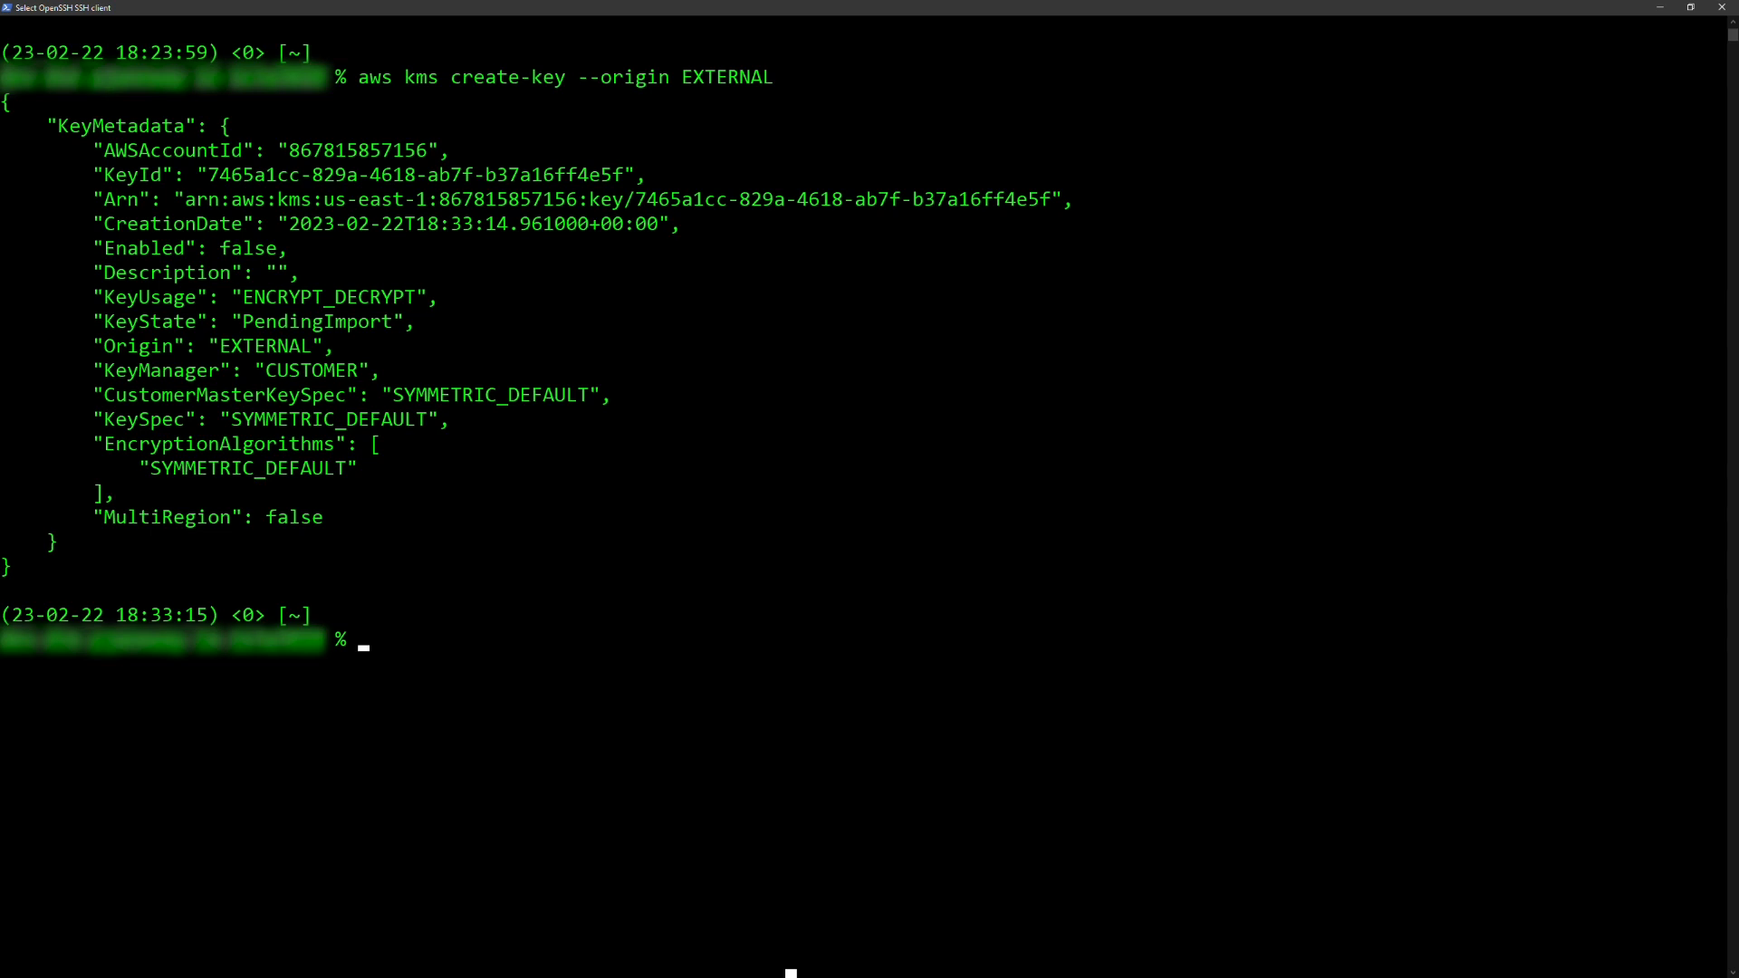
# Step: Generate 32 random bytes into PlaintextKeyMaterial.bin with openssl rand
pyautogui.write('openssl rand -out PlaintextKeyMaterial.bin 32')
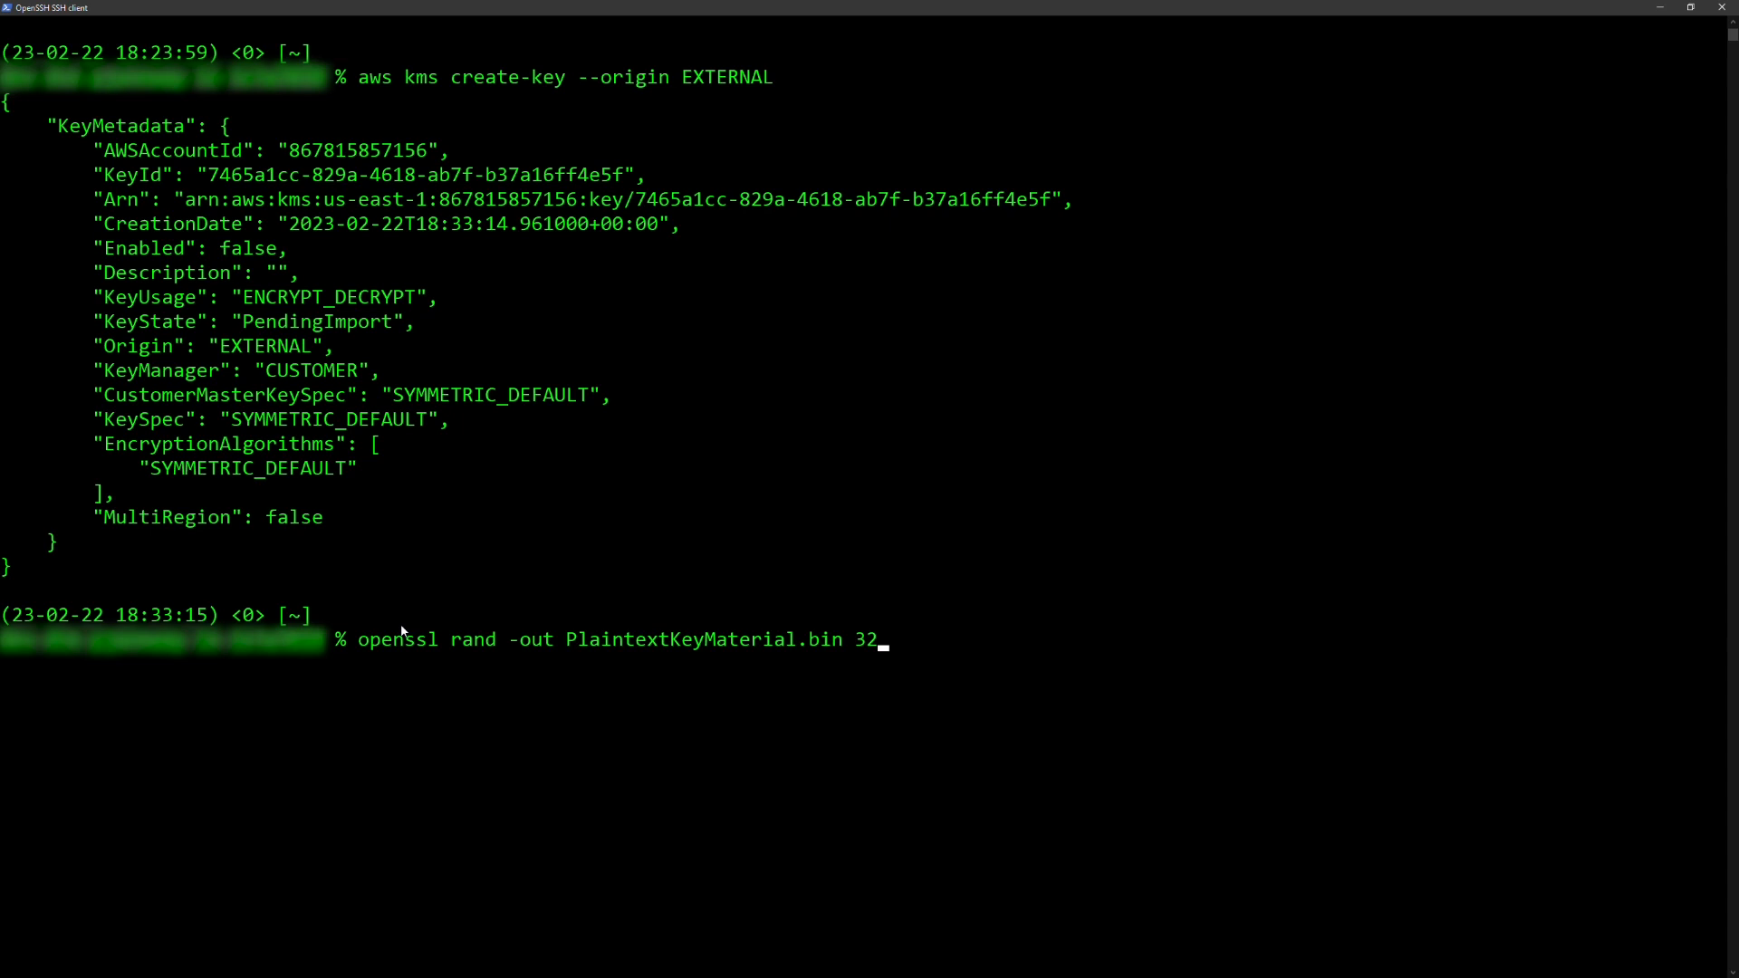
pyautogui.press('Return')
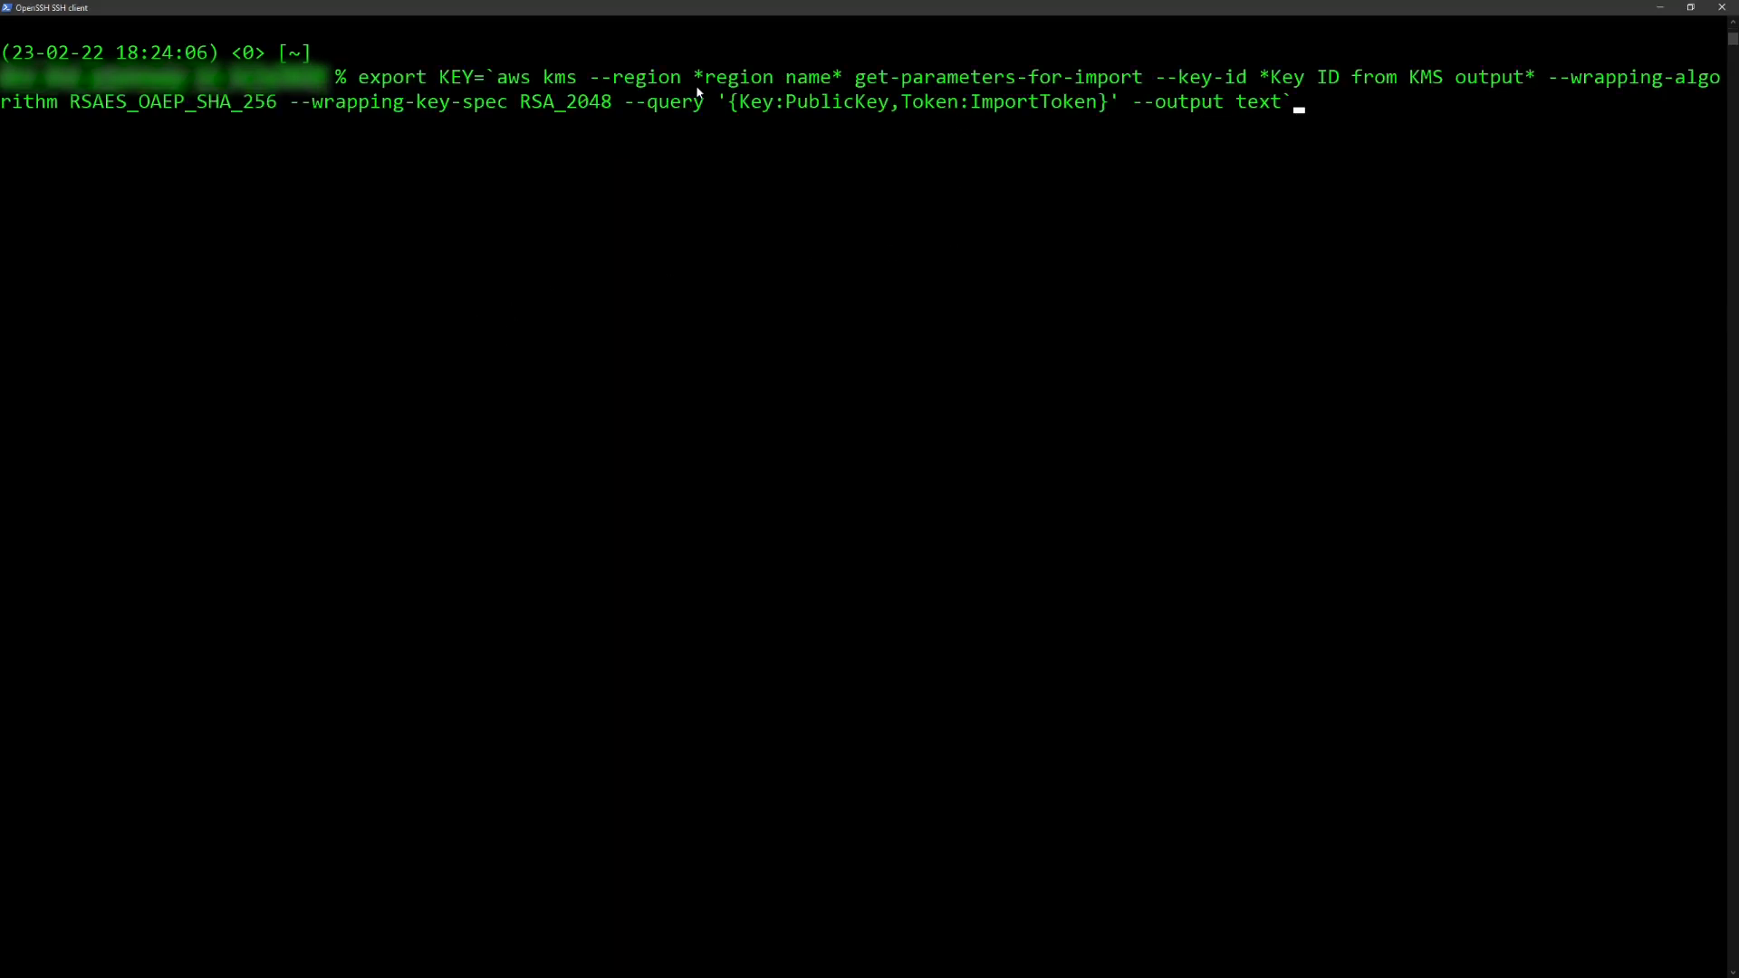
pyautogui.moveTo(1469, 87)
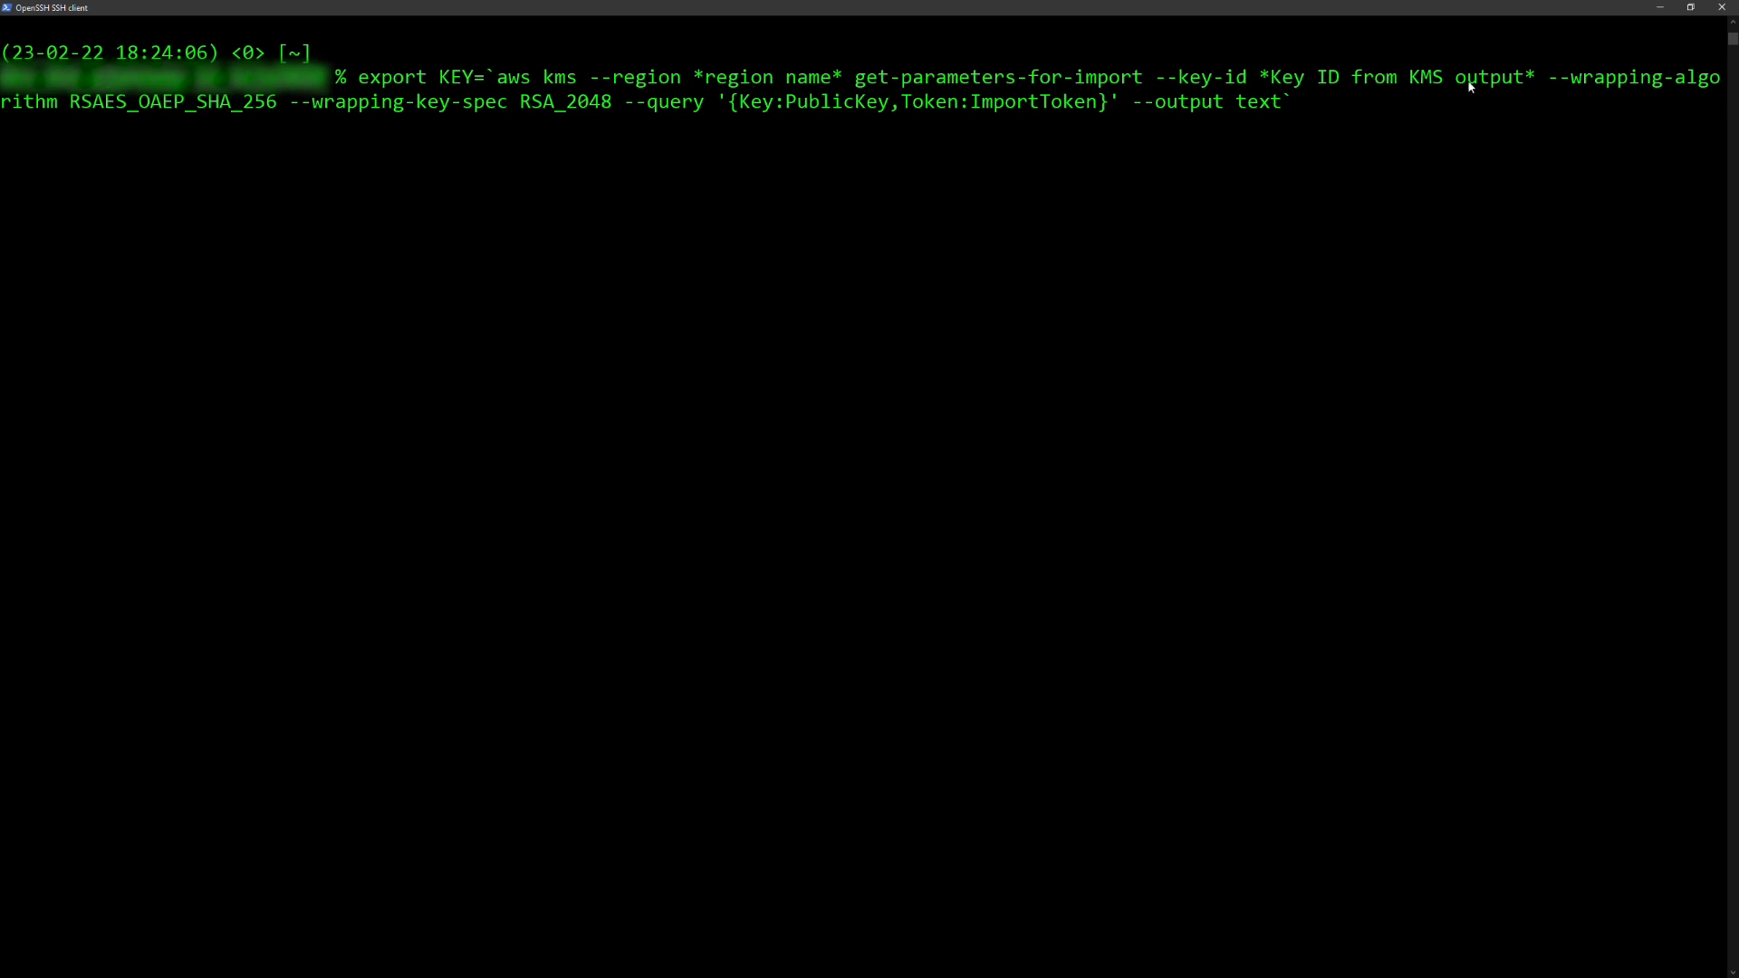
pyautogui.moveTo(1445, 100)
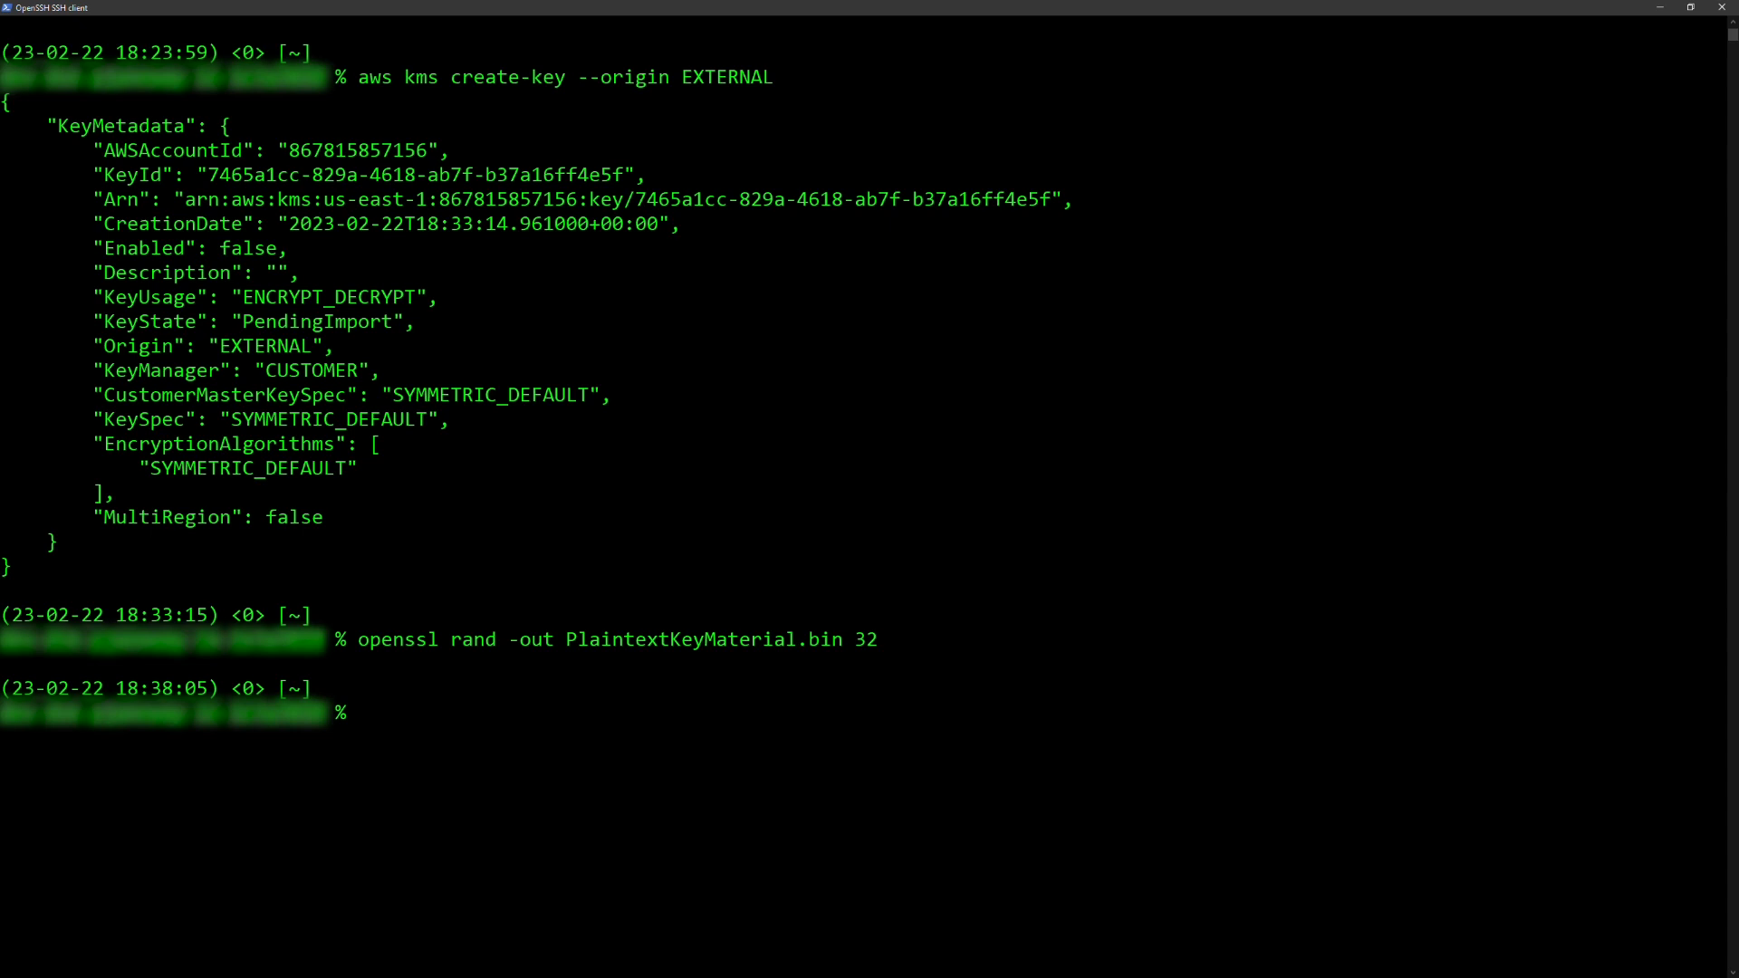
pyautogui.moveTo(217, 185)
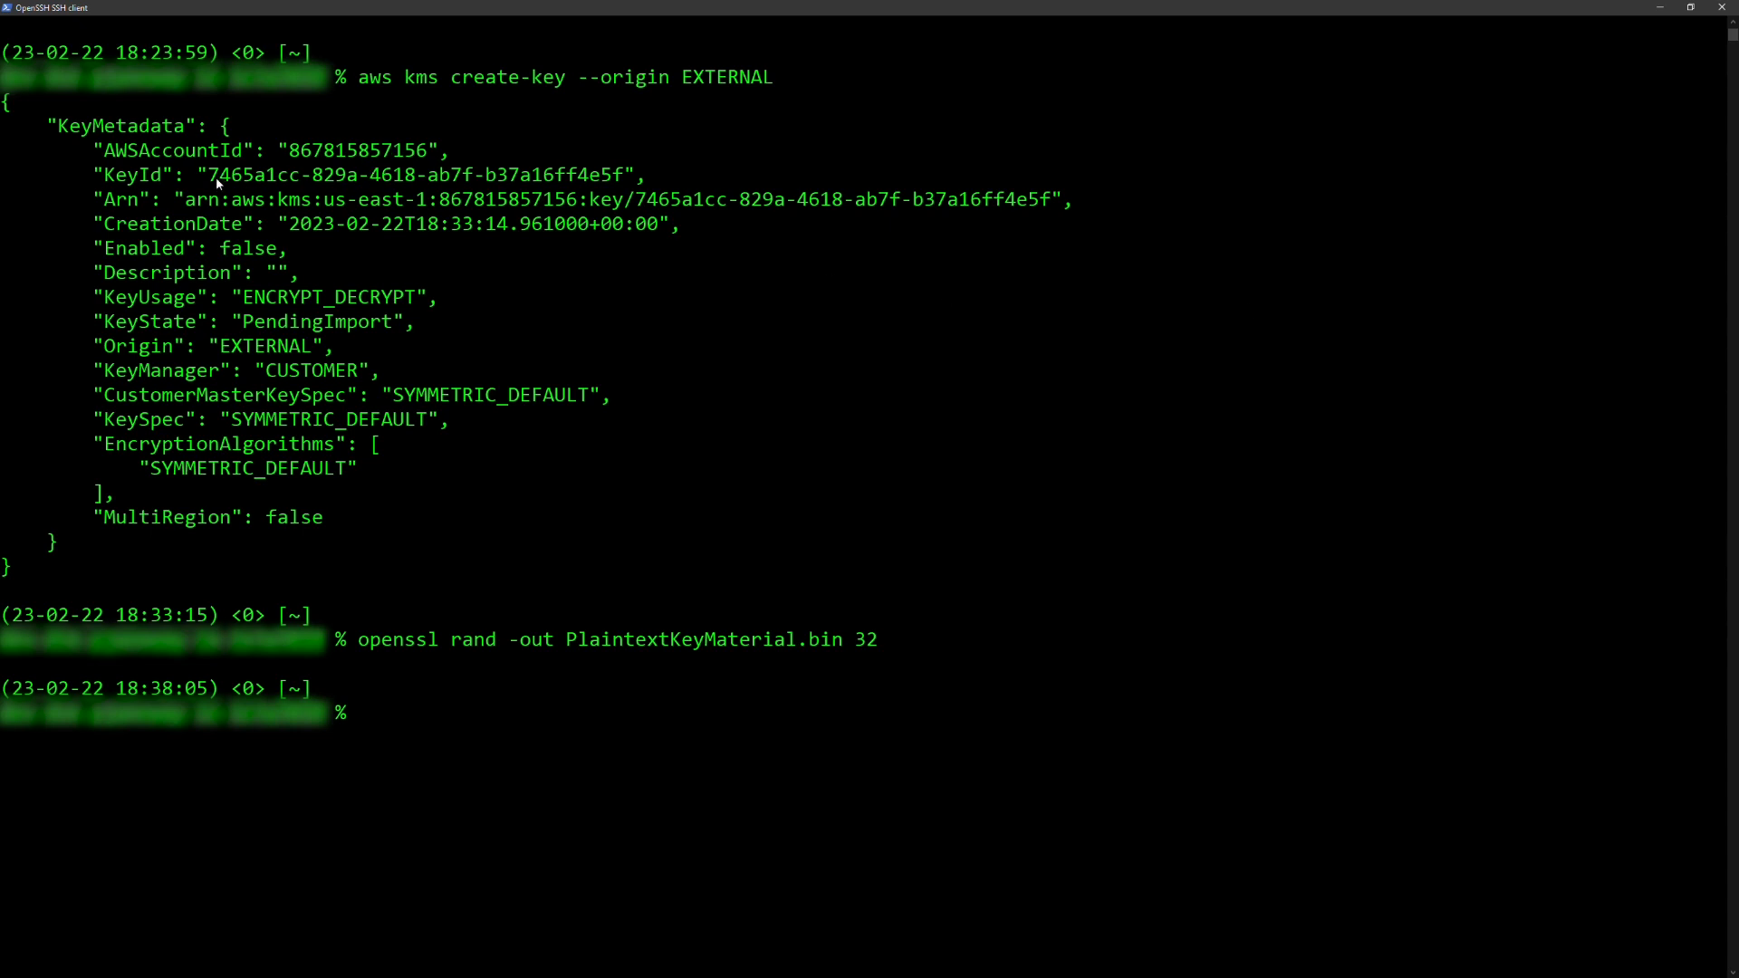
# Step: Copy the new KeyId and run get-parameters-for-import, storing the public key and import token in KEY
pyautogui.moveTo(206, 174); pyautogui.dragTo(599, 174)
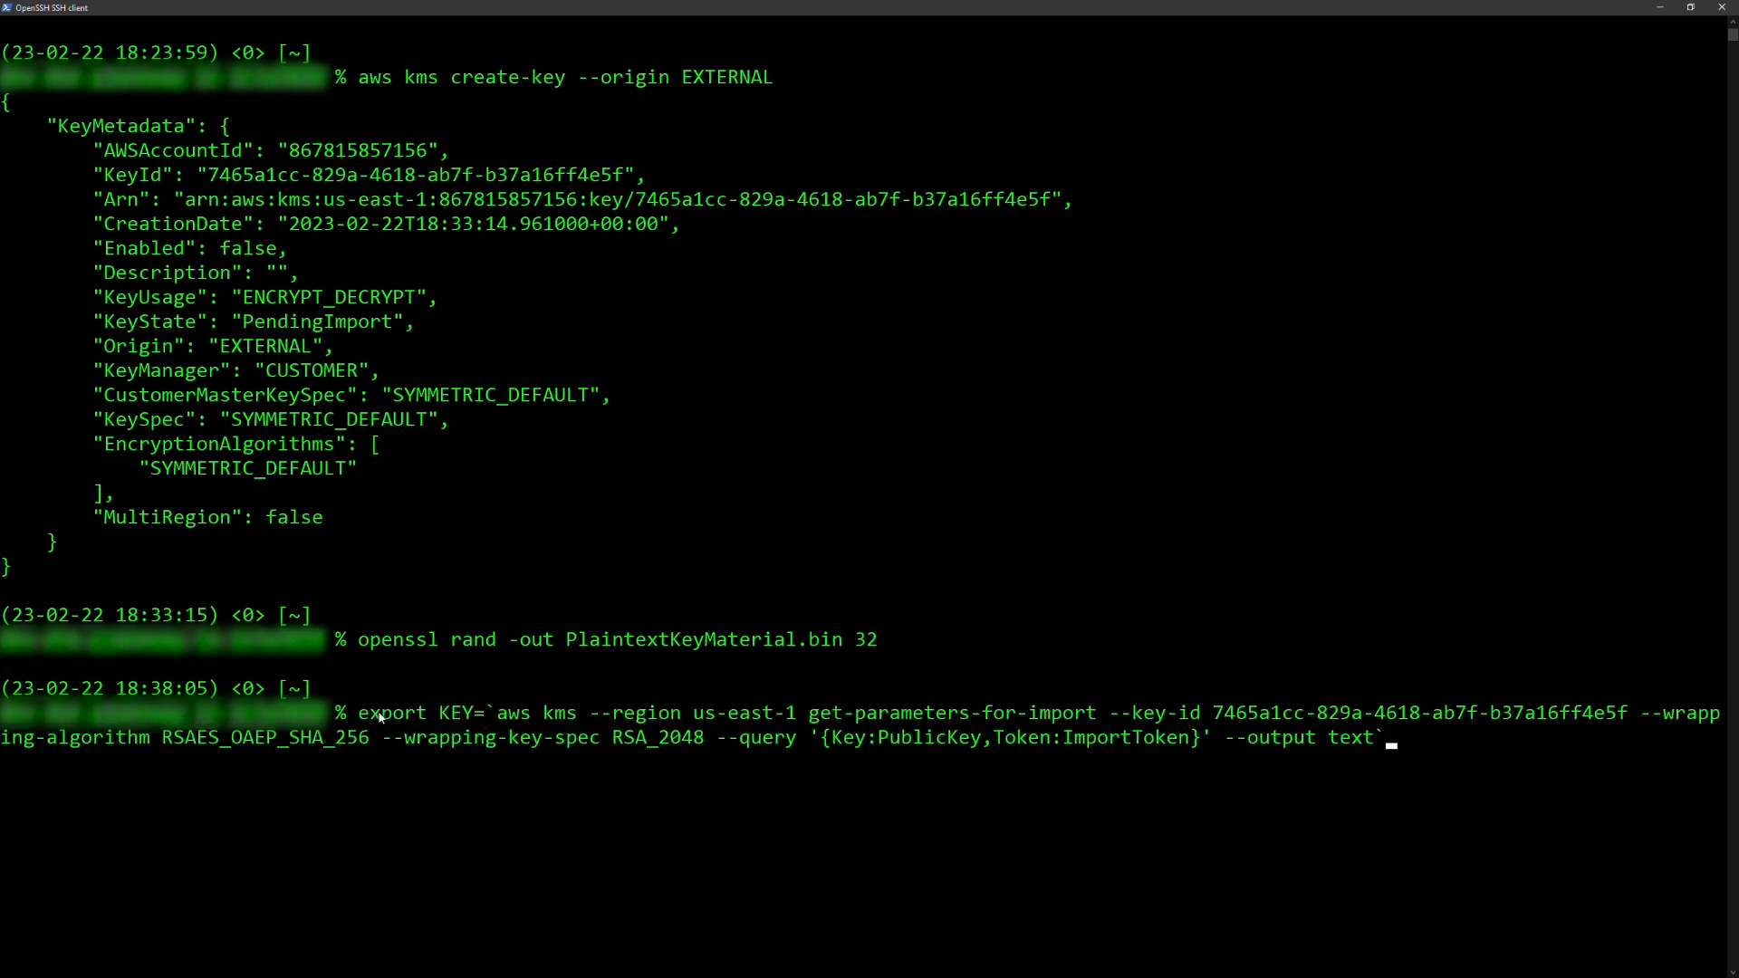
pyautogui.press('Return')
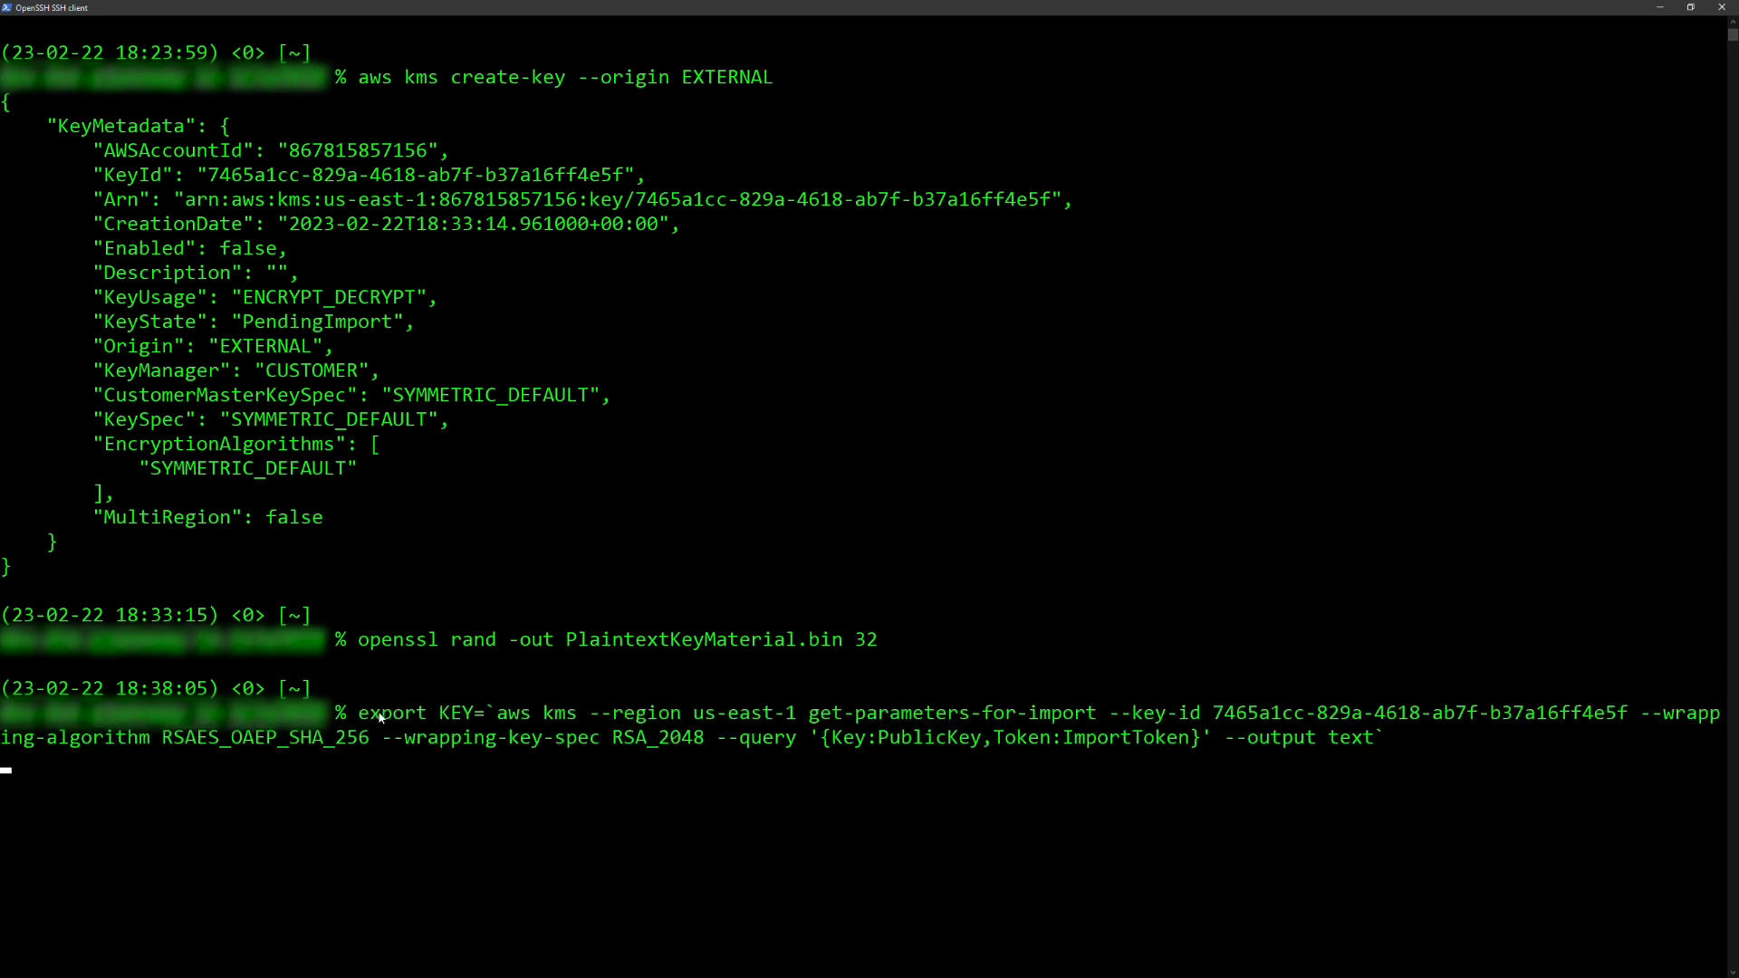
pyautogui.press('Return')
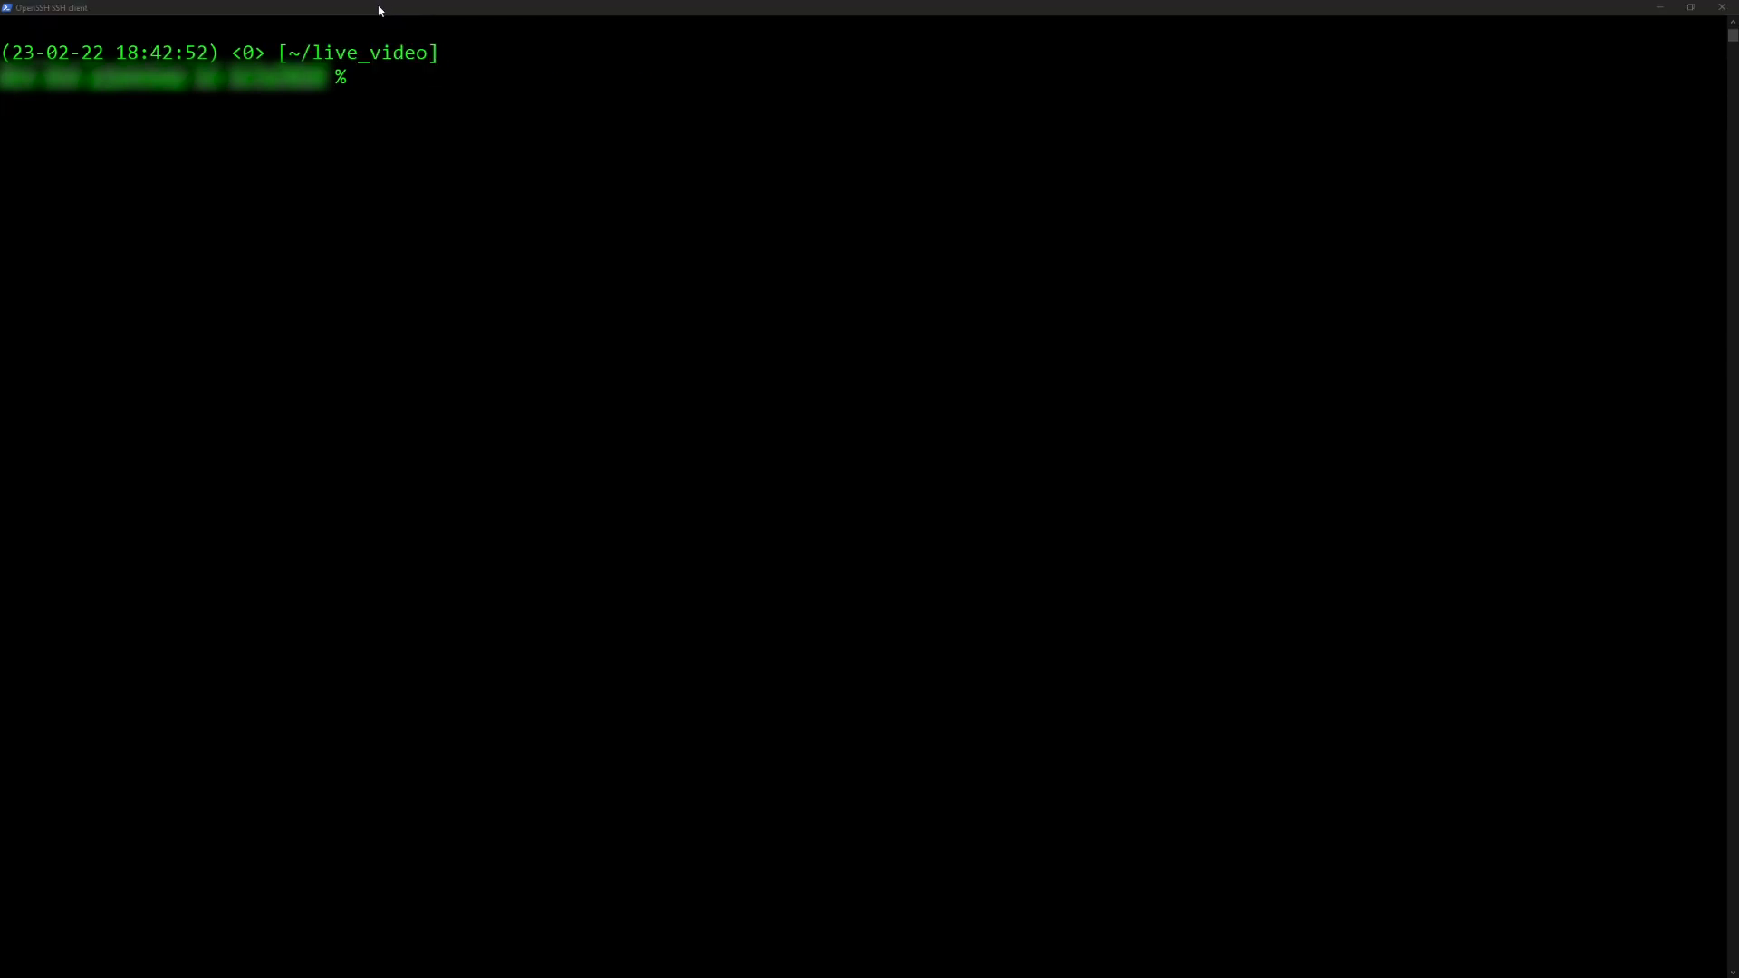
# Step: Split KEY into PublicKey.b64 and ImportToken.b64, then base64-decode PublicKey.b64 into PublicKey.bin
pyautogui.write("echo $KEY | awk '{print $1}' > PublicKey.b64")
pyautogui.write("echo $KEY | awk '{print $2}' > ImportToken.b64")
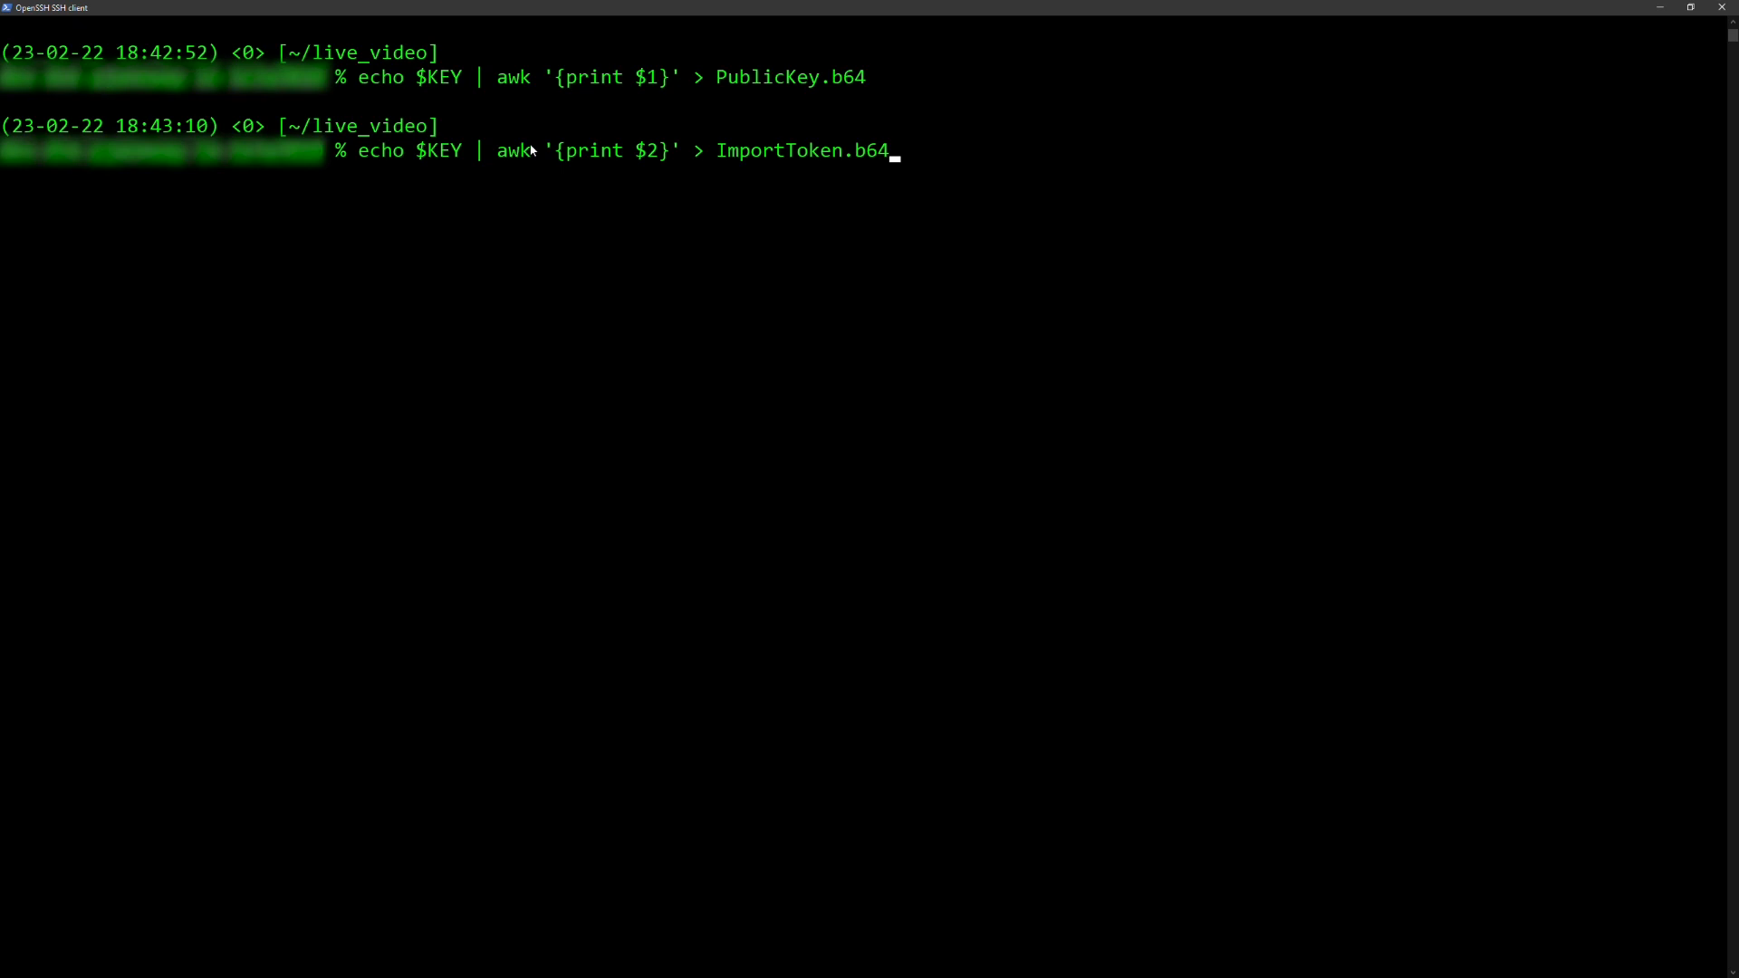
pyautogui.press('Return')
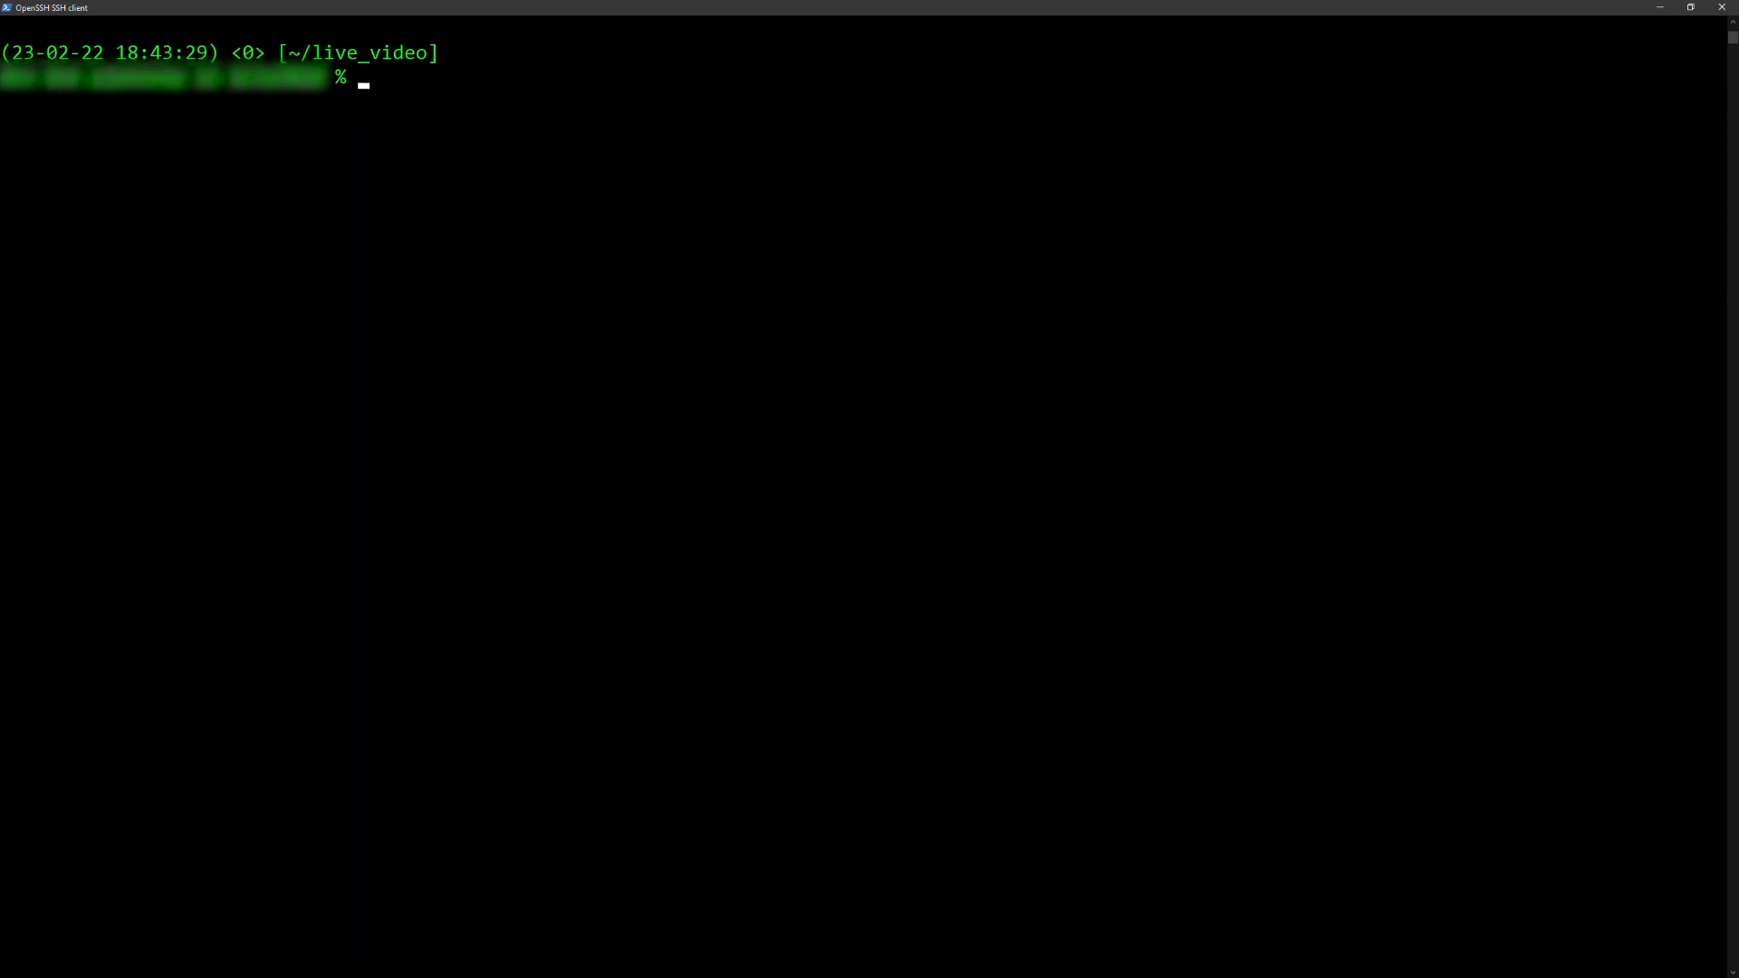
pyautogui.write('openssl enc -d -base64 -A -in PublicKey.b64 -out PublicKey.bin')
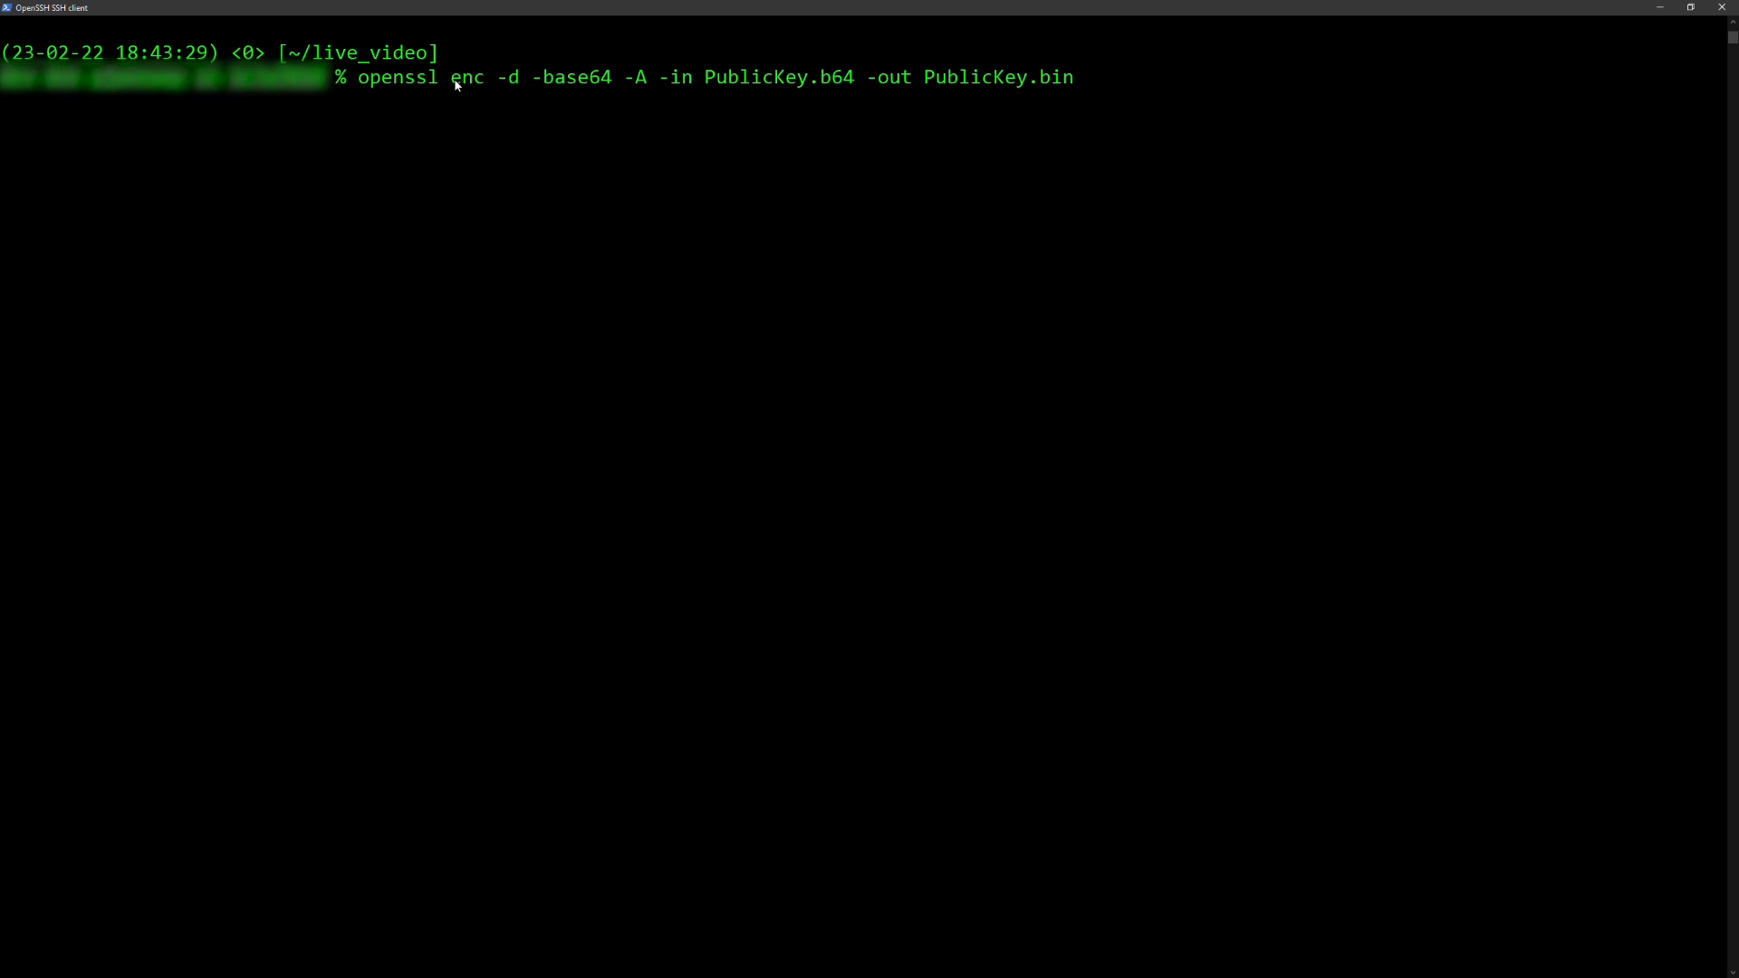
pyautogui.press('Return')
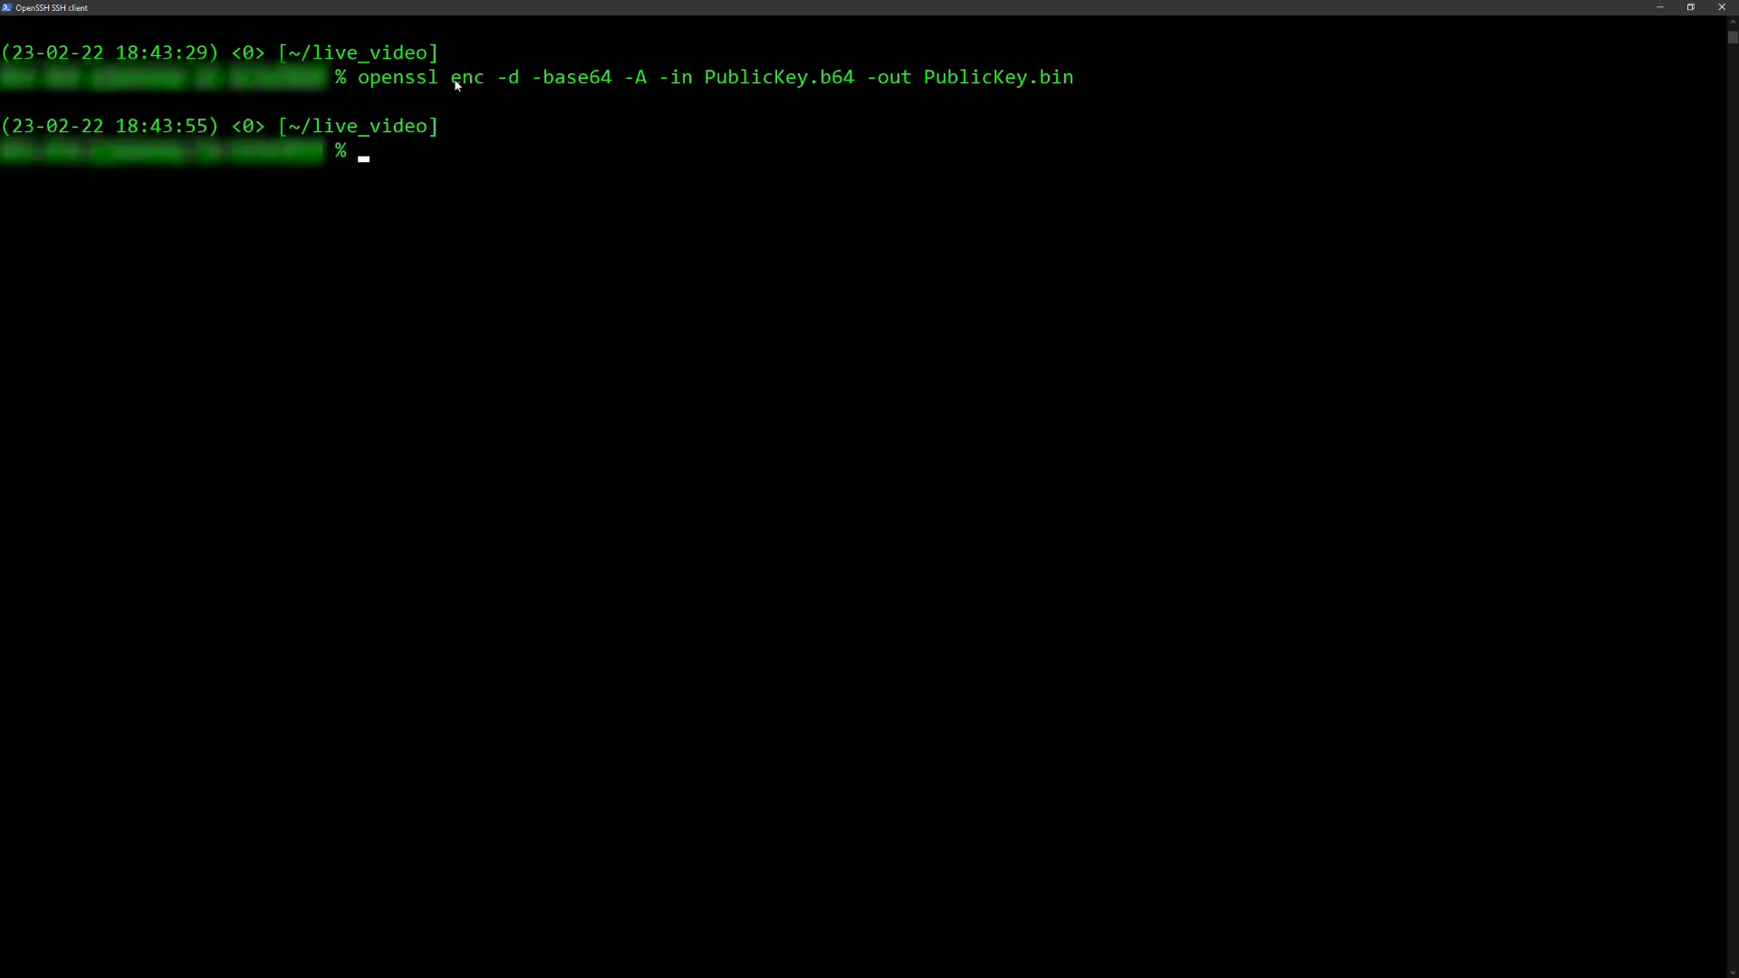
pyautogui.press('Return')
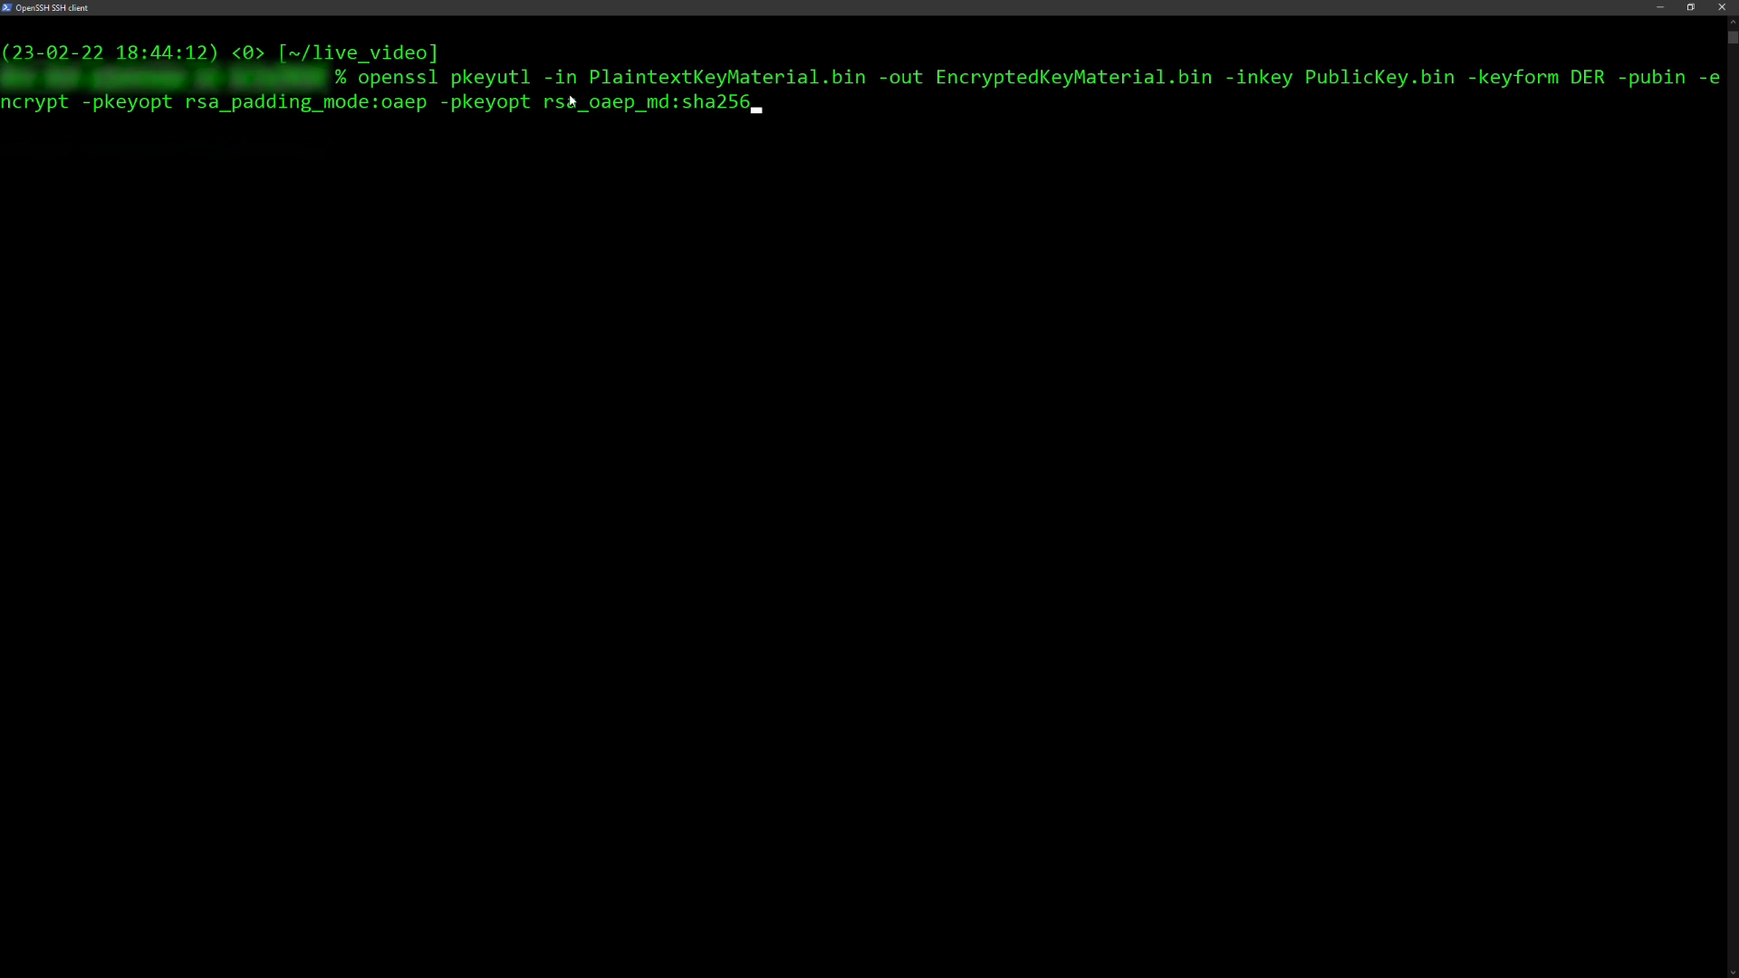
# Step: Encrypt PlaintextKeyMaterial.bin into EncryptedKeyMaterial.bin with RSA OAEP SHA-256 and list the resulting files
pyautogui.press('Return')
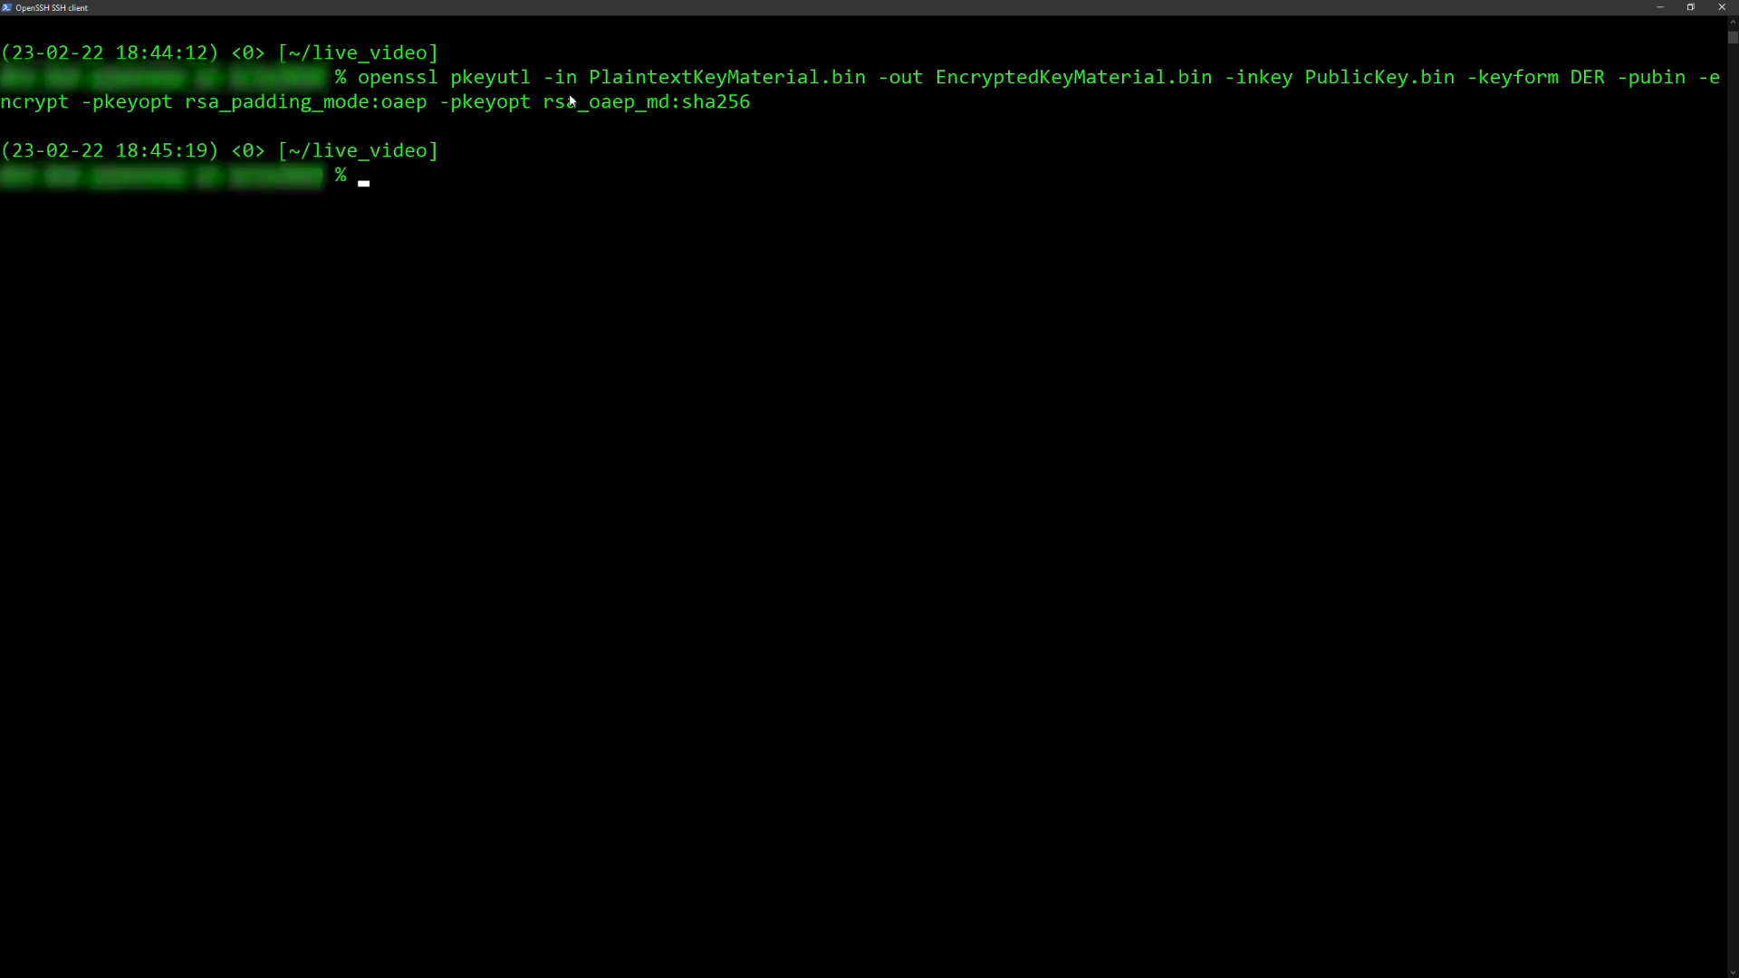
pyautogui.write('ls')
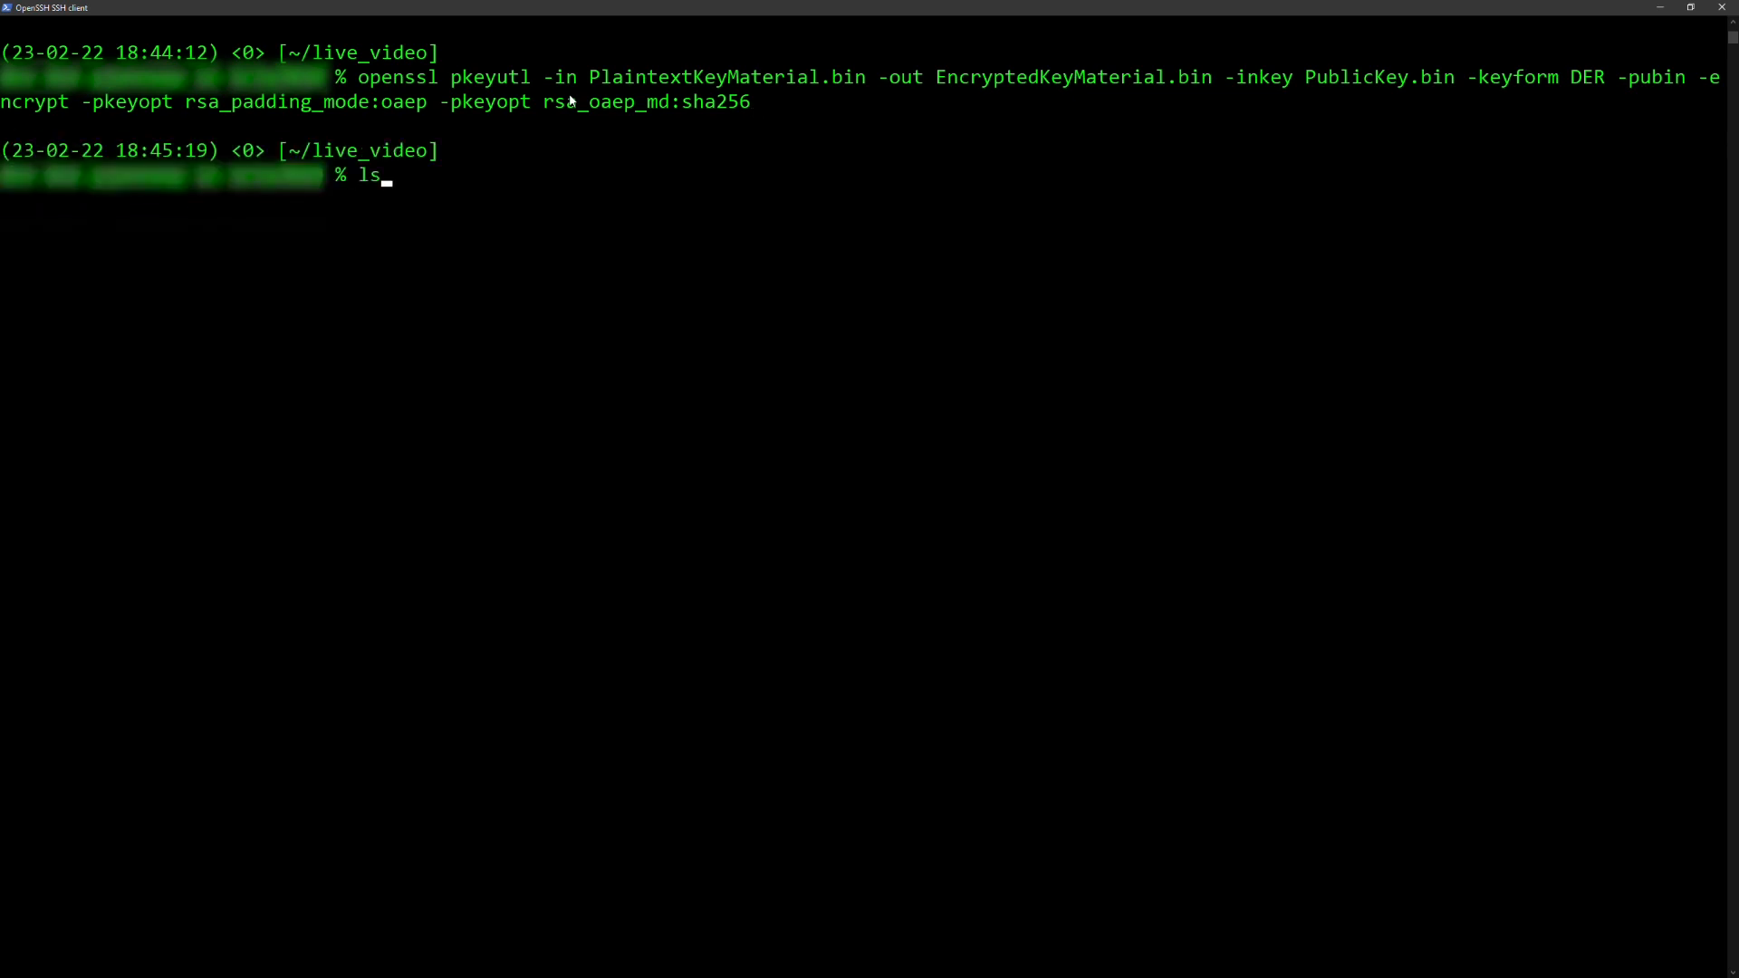
pyautogui.press('Return')
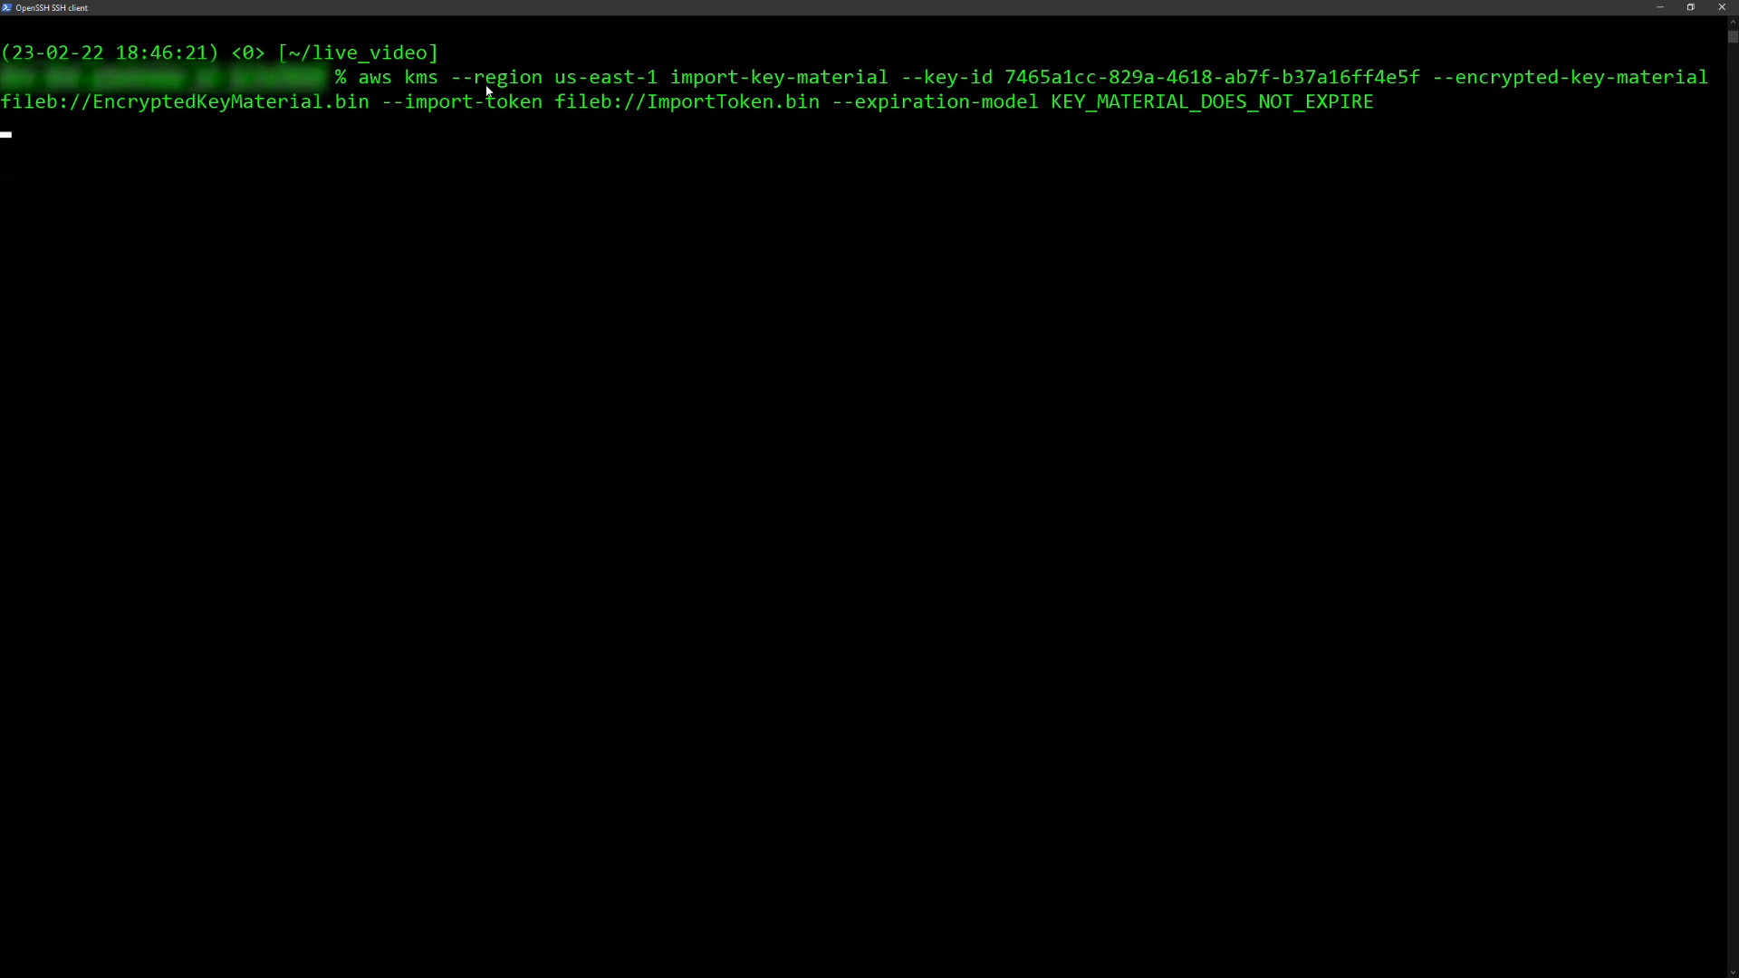
# Step: Import EncryptedKeyMaterial.bin with ImportToken.bin as KEY_MATERIAL_DOES_NOT_EXPIRE, then describe key 7465a1cc…
pyautogui.press('Return')
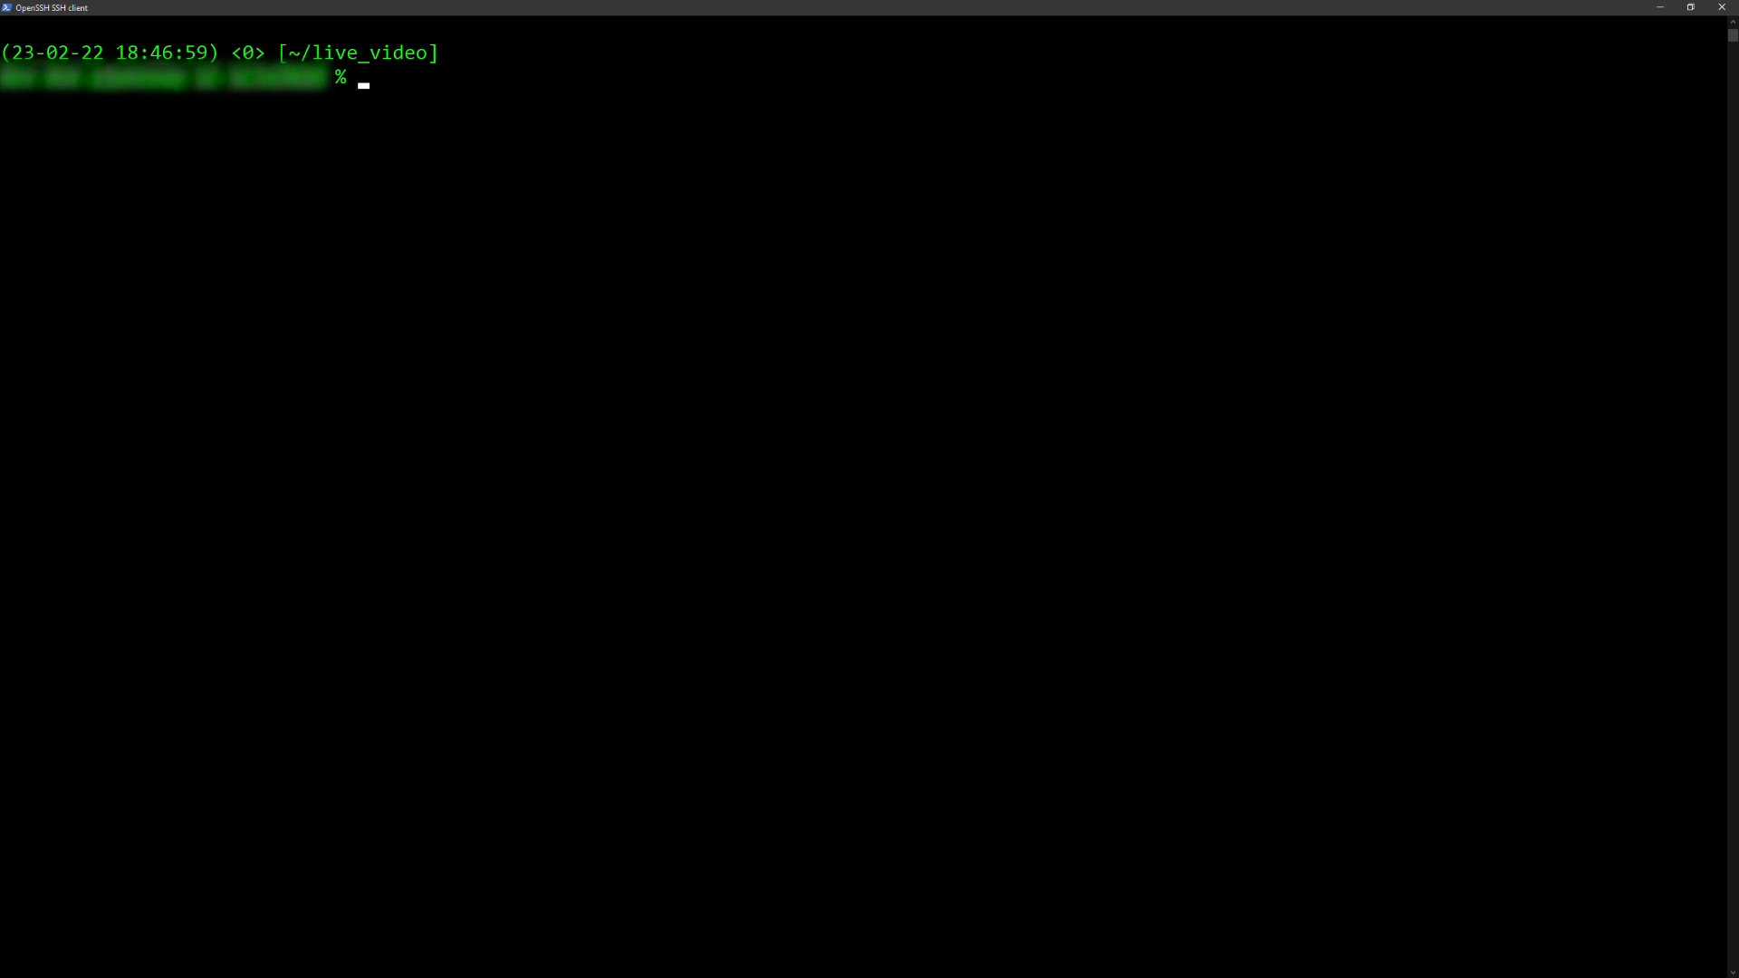
pyautogui.moveTo(458, 105)
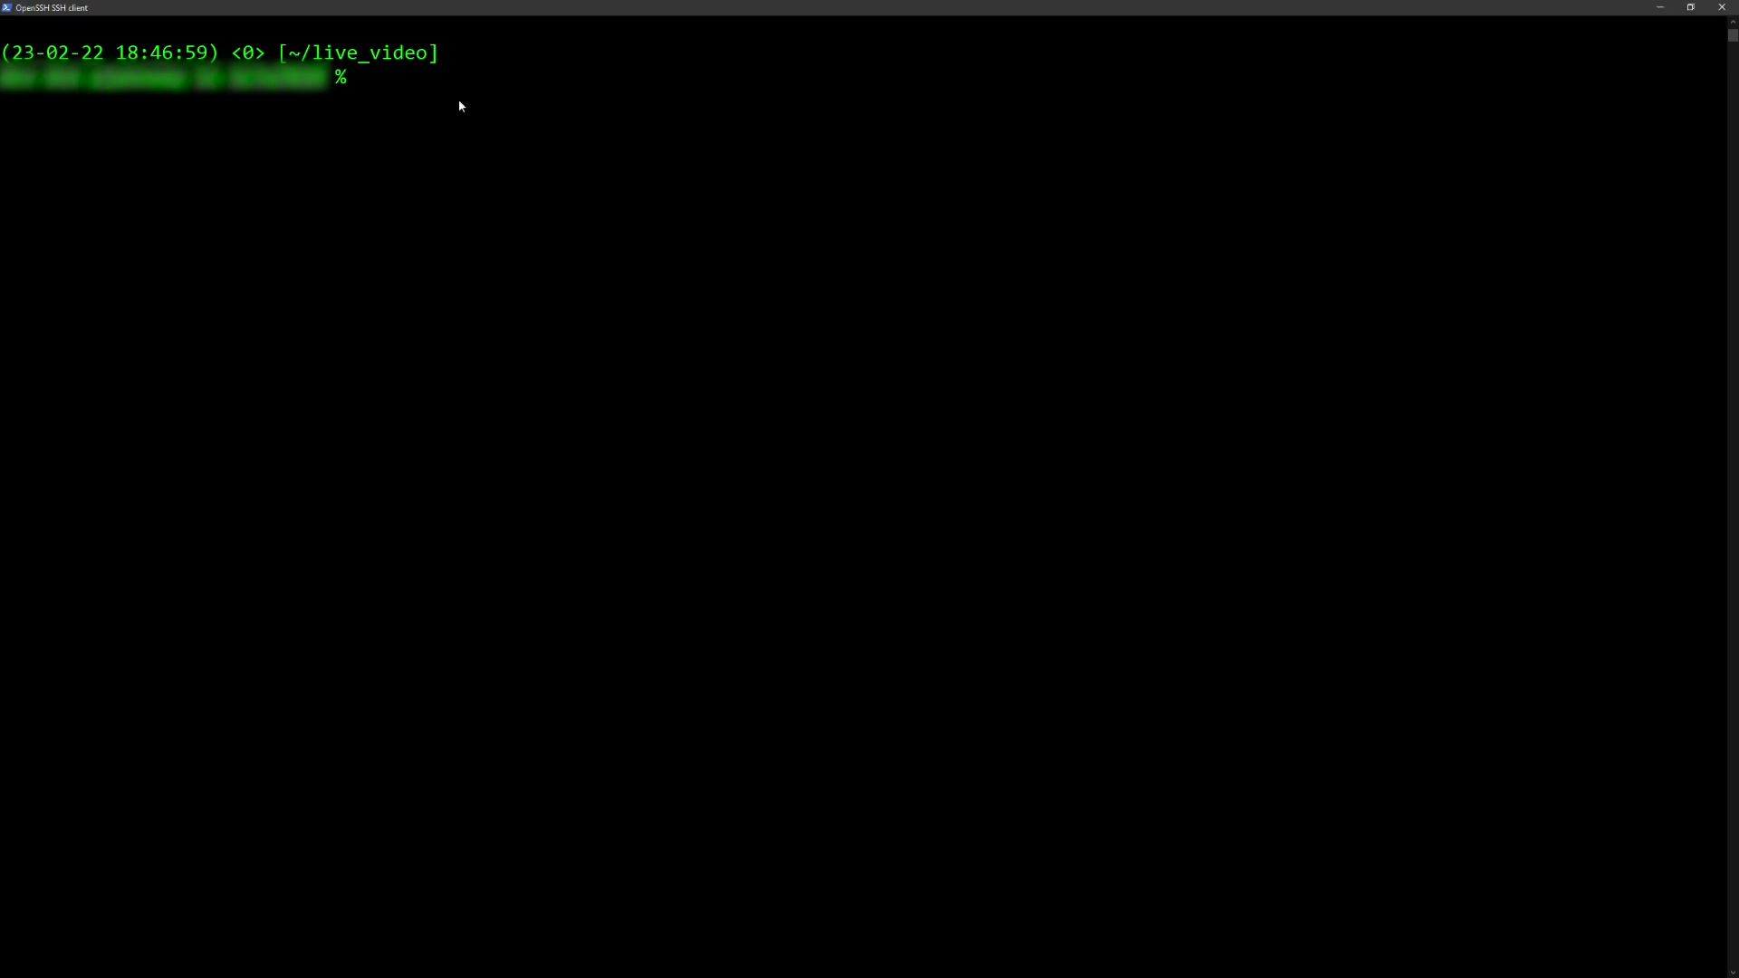
pyautogui.write('aws kms describe-key --key-id 7465a1cc-829a-4618-ab7f-b37a16ff4e5f')
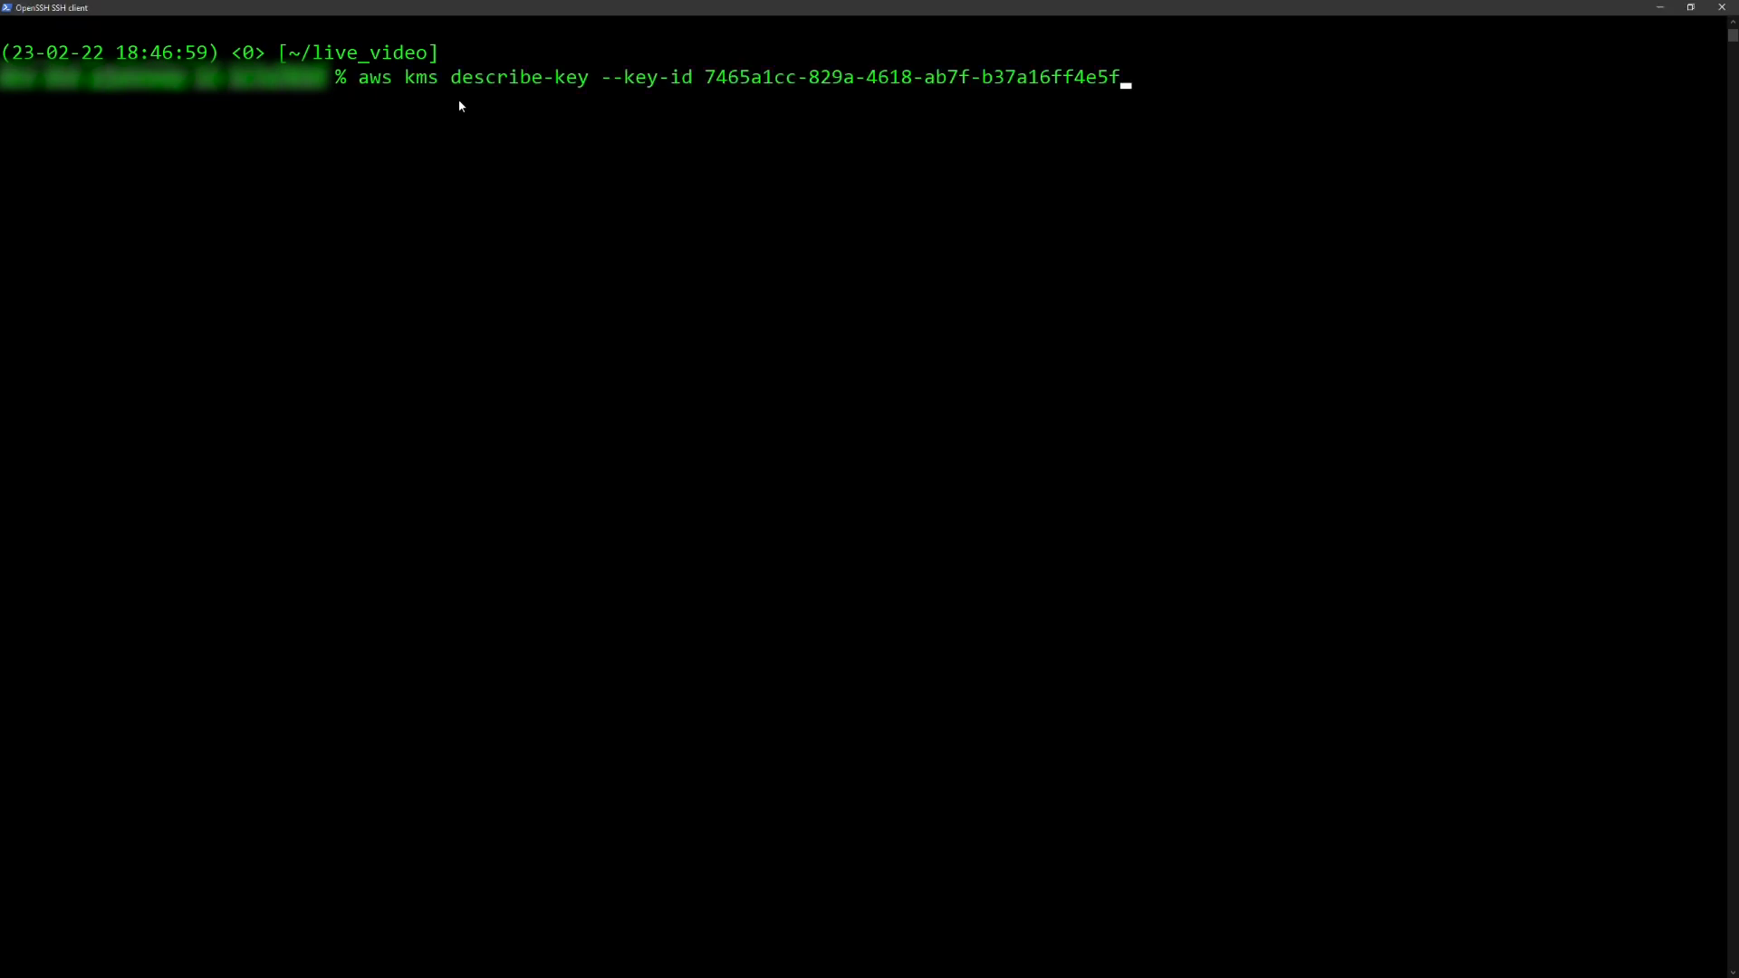
pyautogui.press('Return')
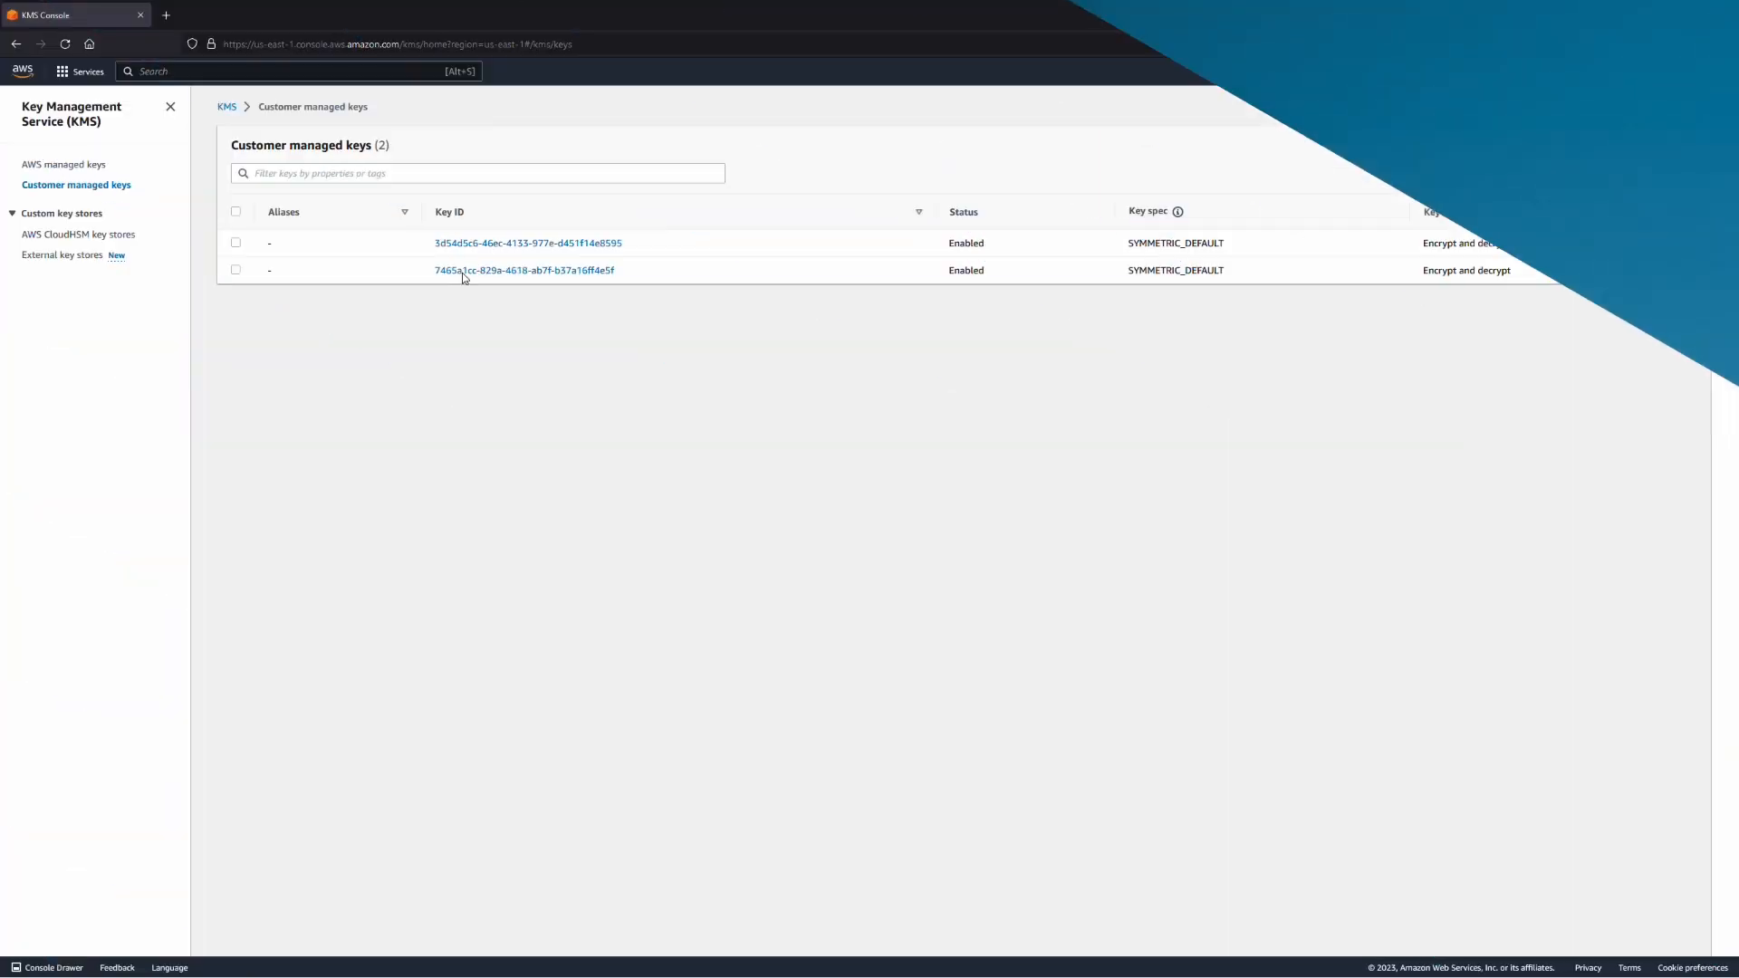
# Step: View key 7465a1cc… as Enabled with External origin, then its cryptographic configuration and key material
pyautogui.click(525, 270)
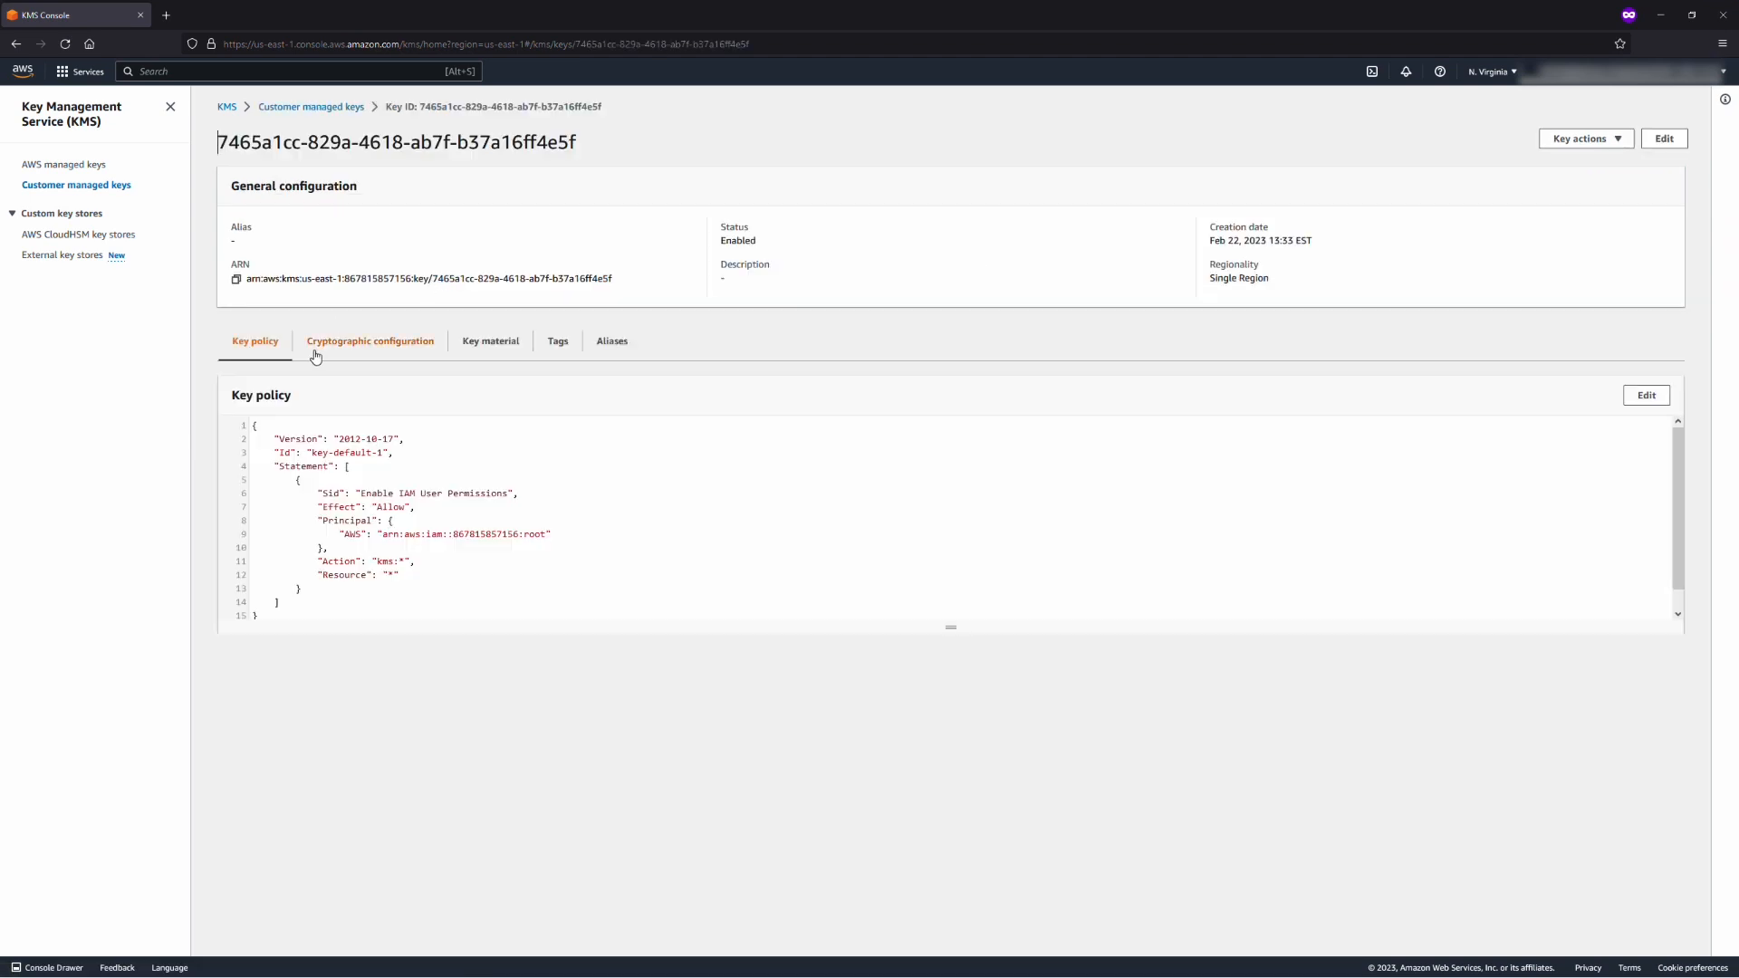
pyautogui.click(369, 341)
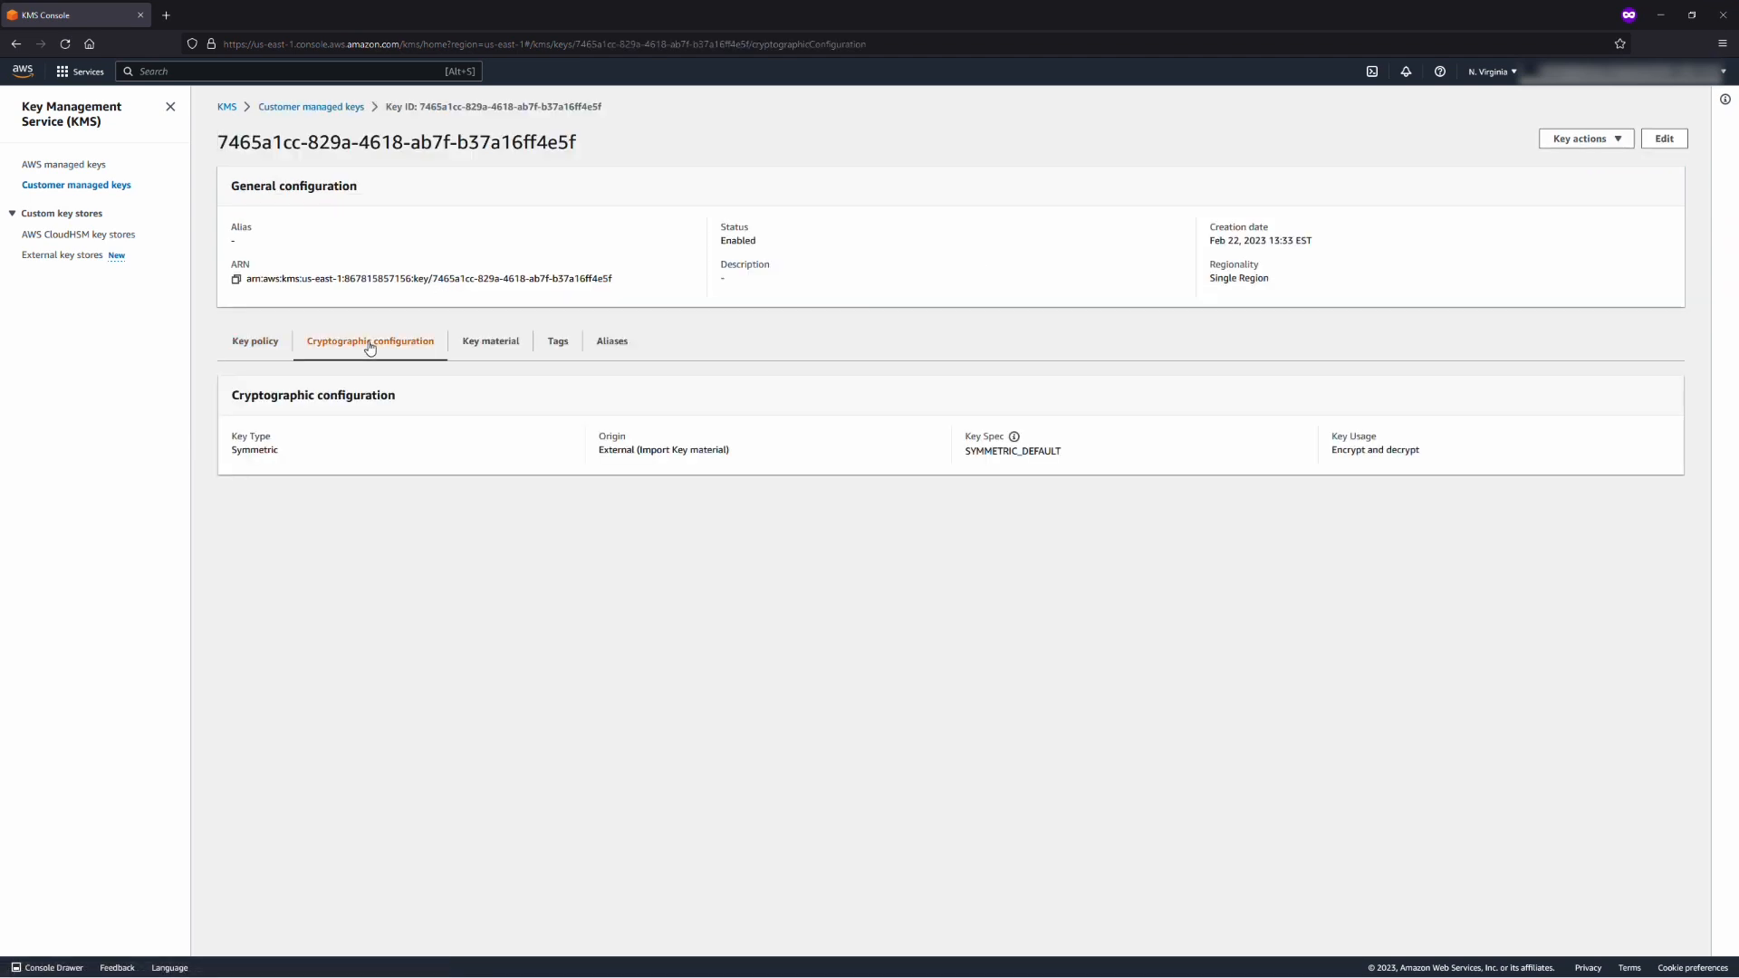
pyautogui.moveTo(491, 340)
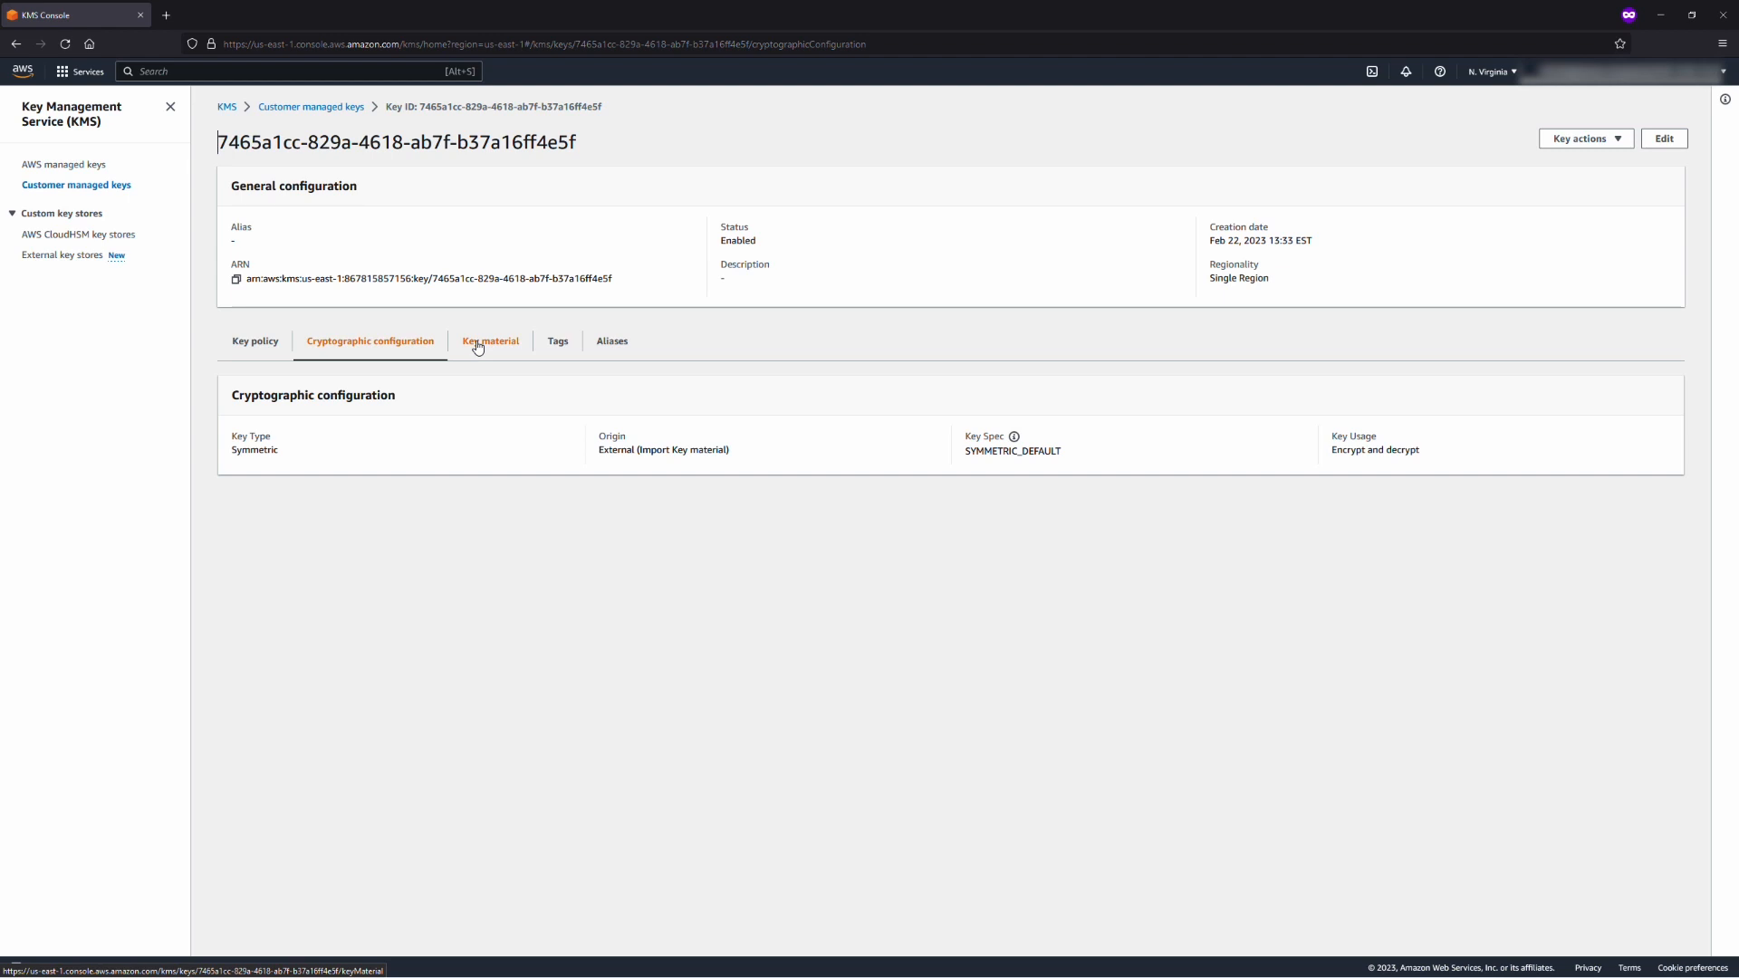
pyautogui.click(489, 340)
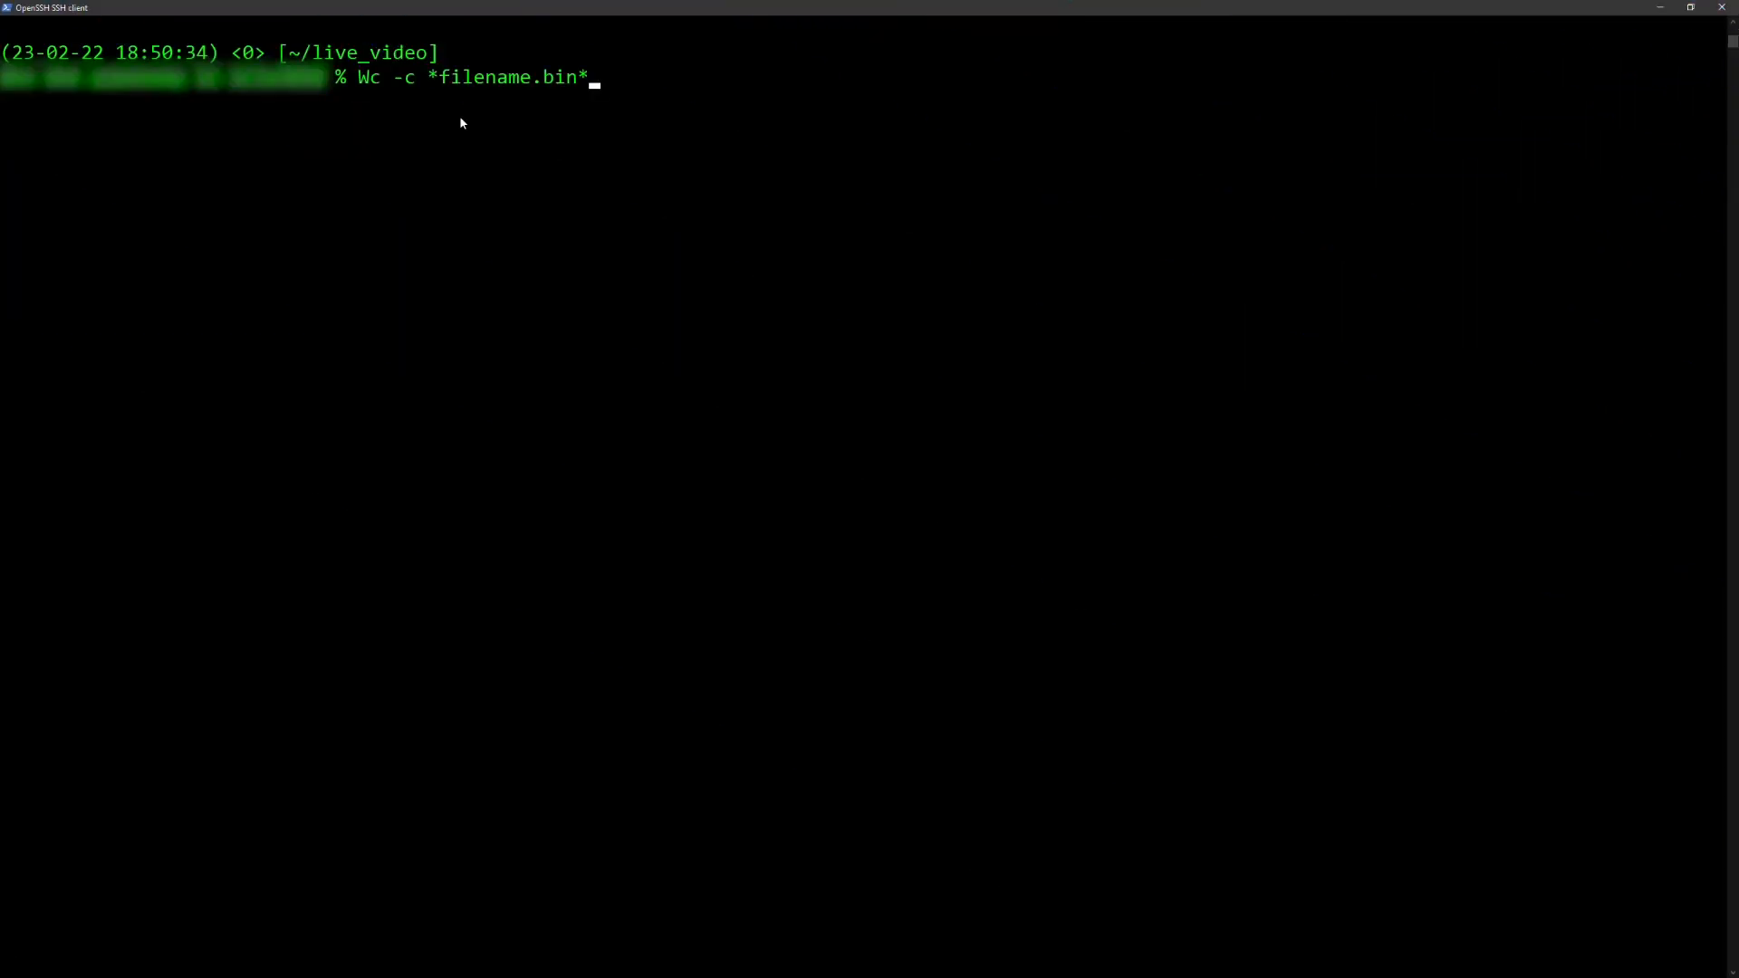
# Step: Run wc -c to show 256 bytes for EncryptedKeyMaterial.bin and 2054 for ImportToken.bin
pyautogui.press('Return')
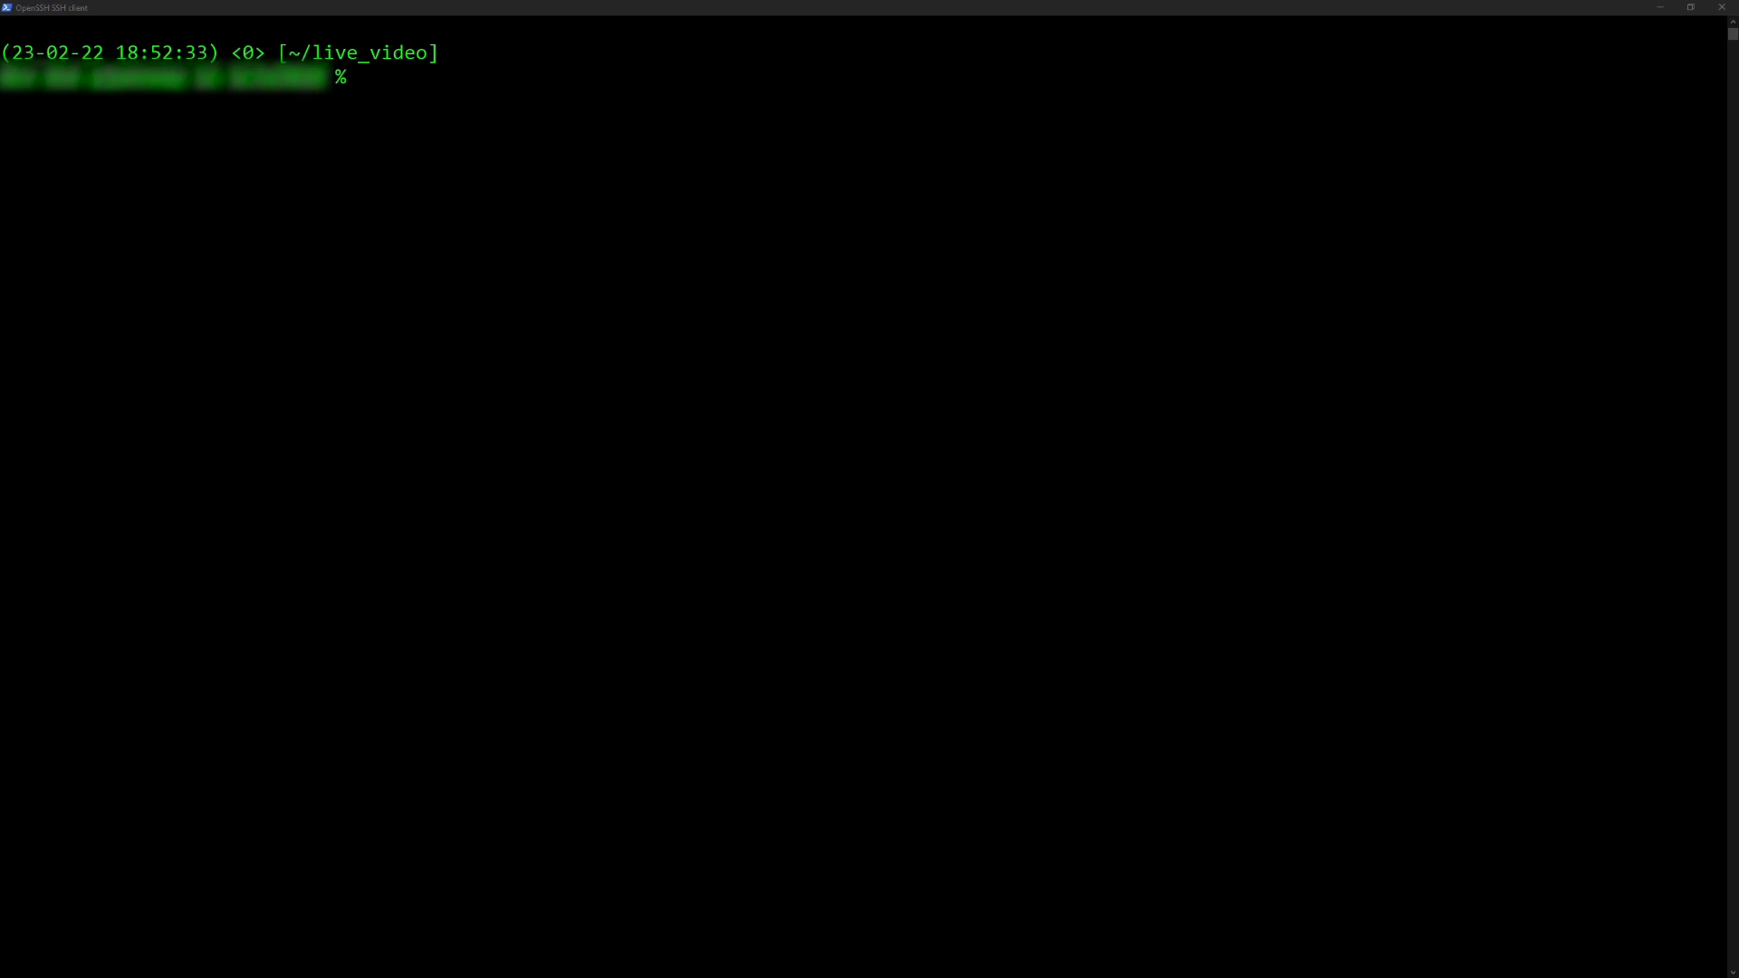
pyautogui.write('wc -c EncryptedKeyMaterial.bin ; wc -c ImportToken.bin')
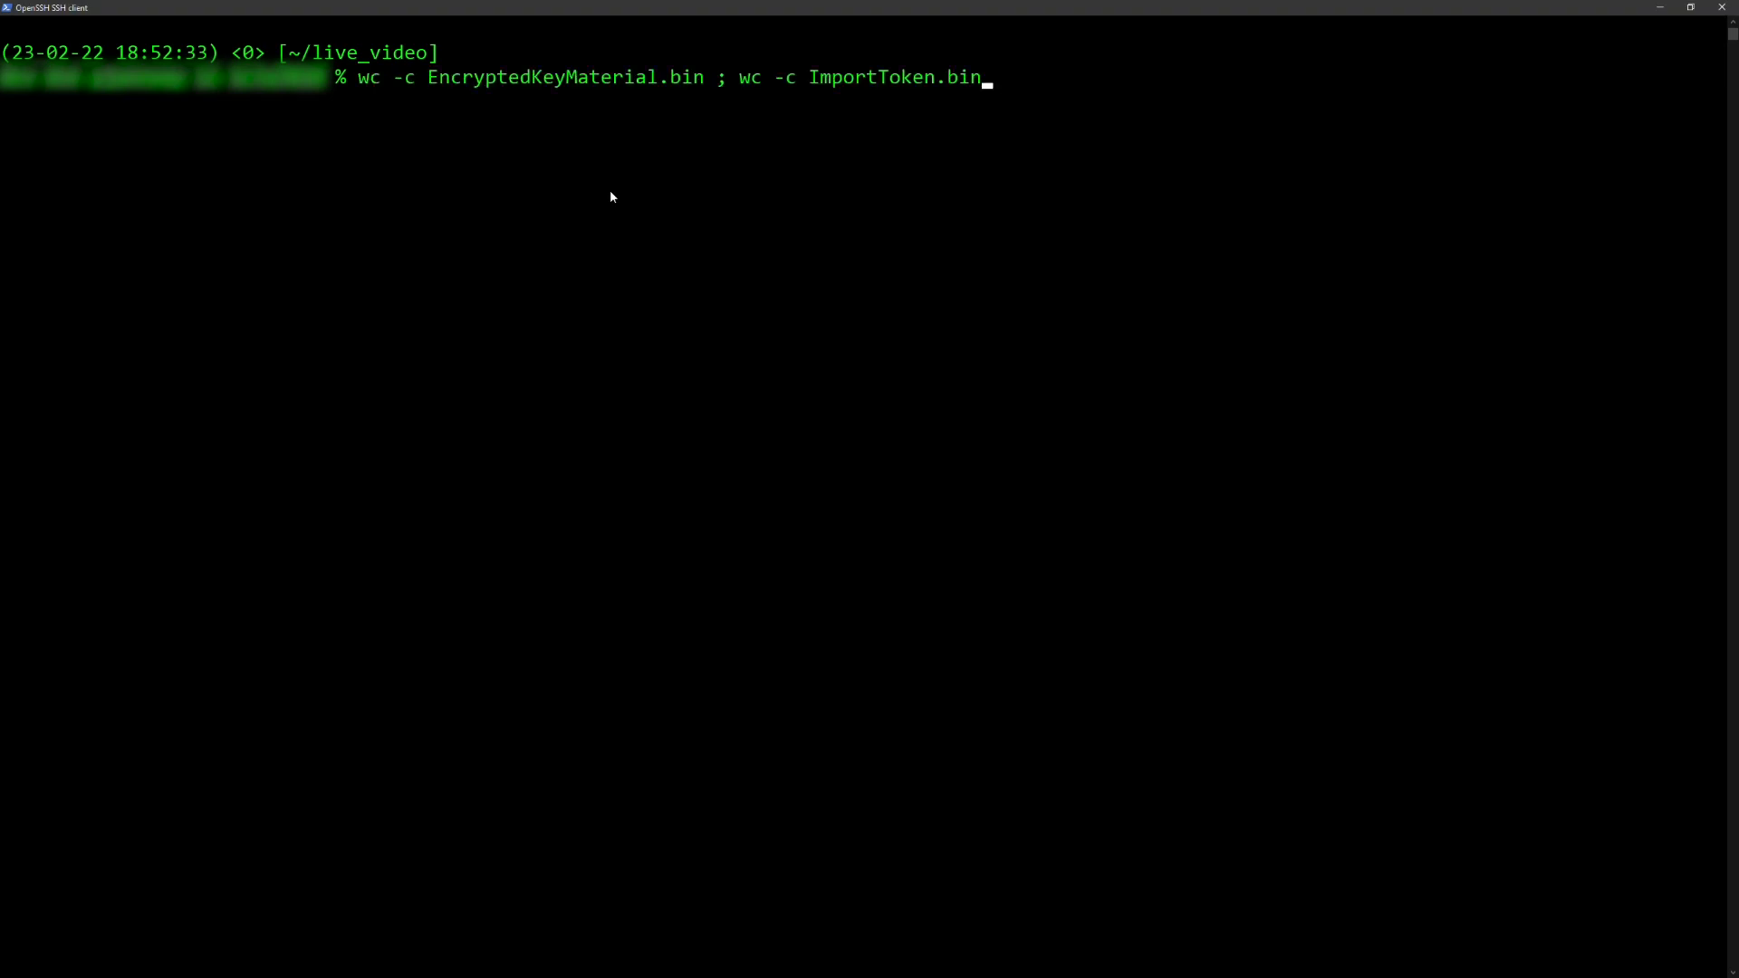
pyautogui.press('Return')
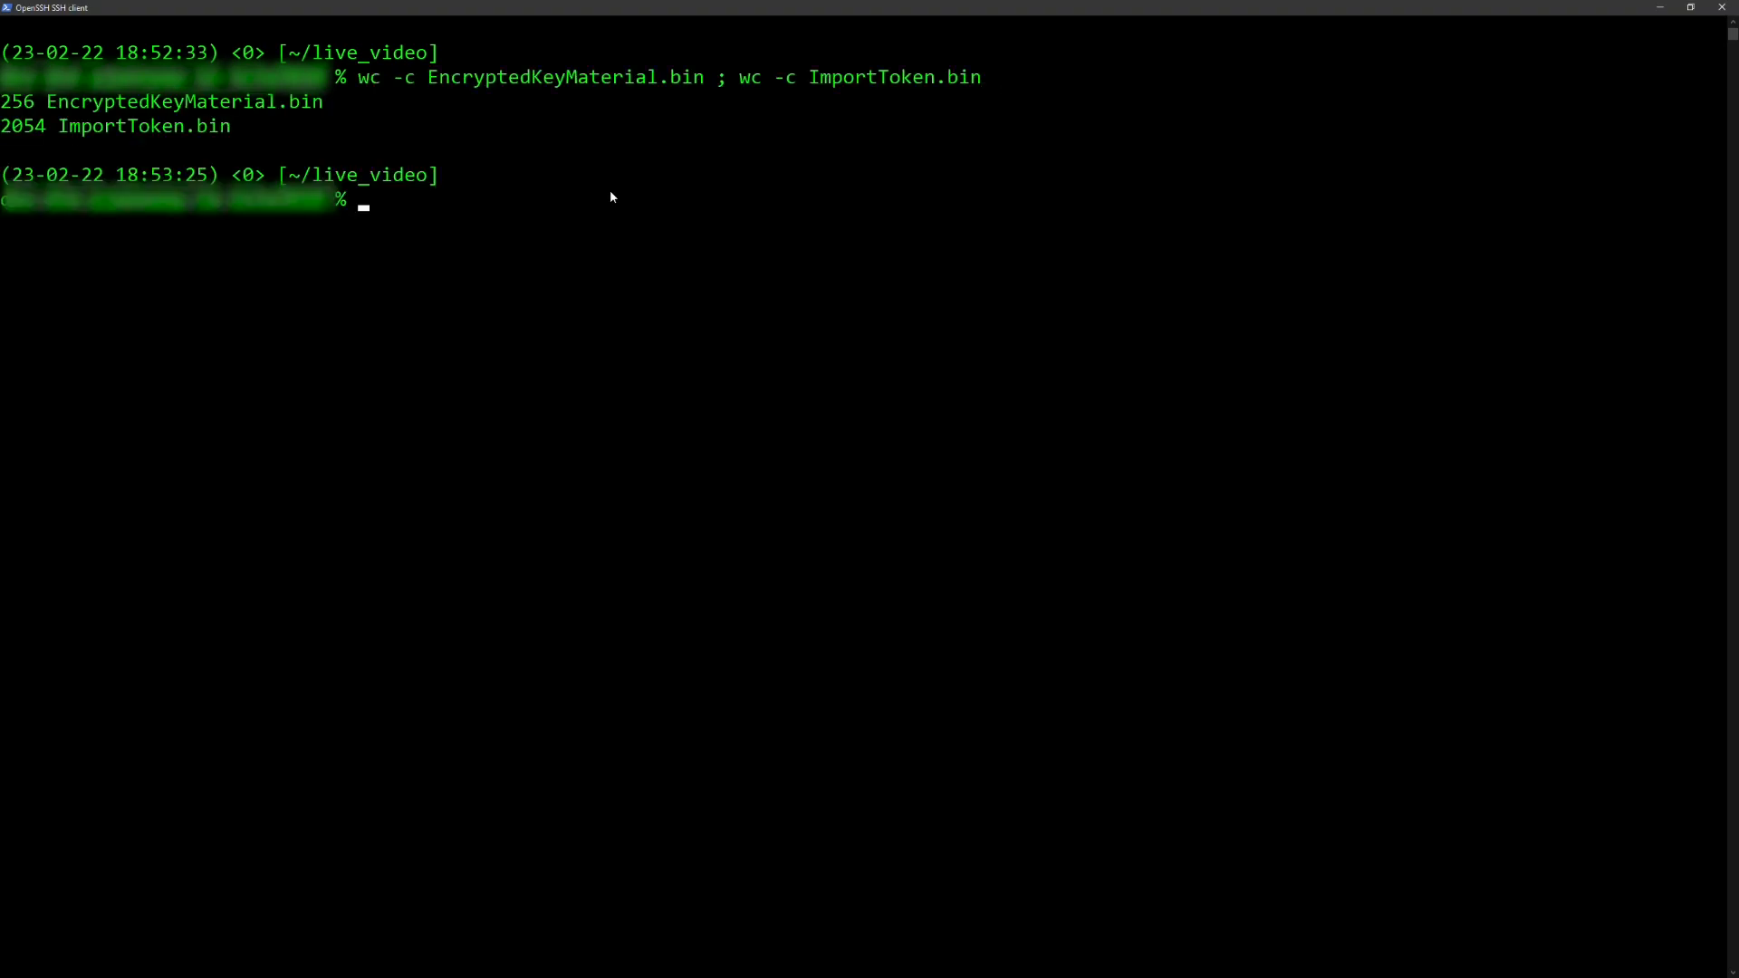